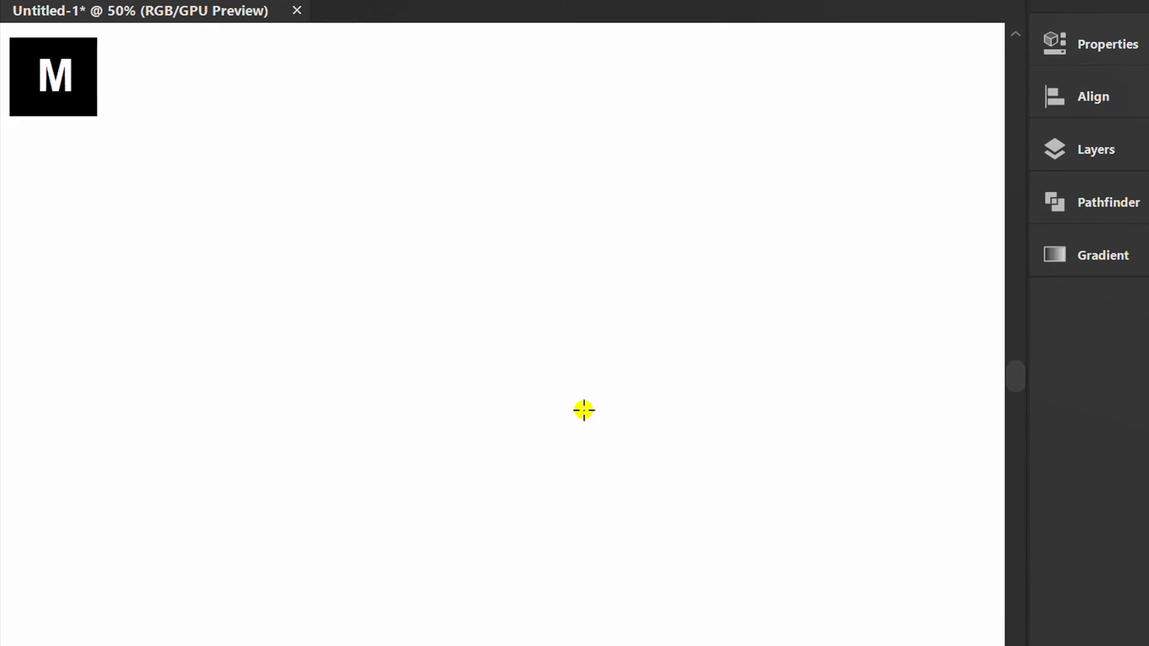
Create a 500 × 100 pt rectangle via the Rectangle dialog
click(584, 411)
text(100)
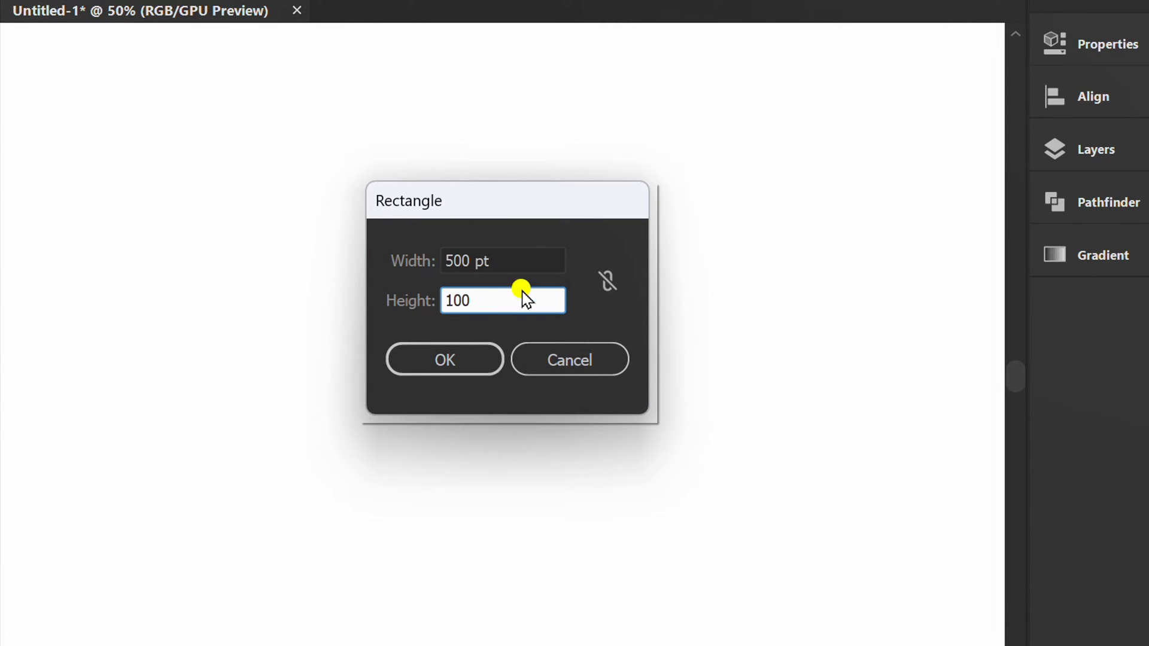
click(444, 359)
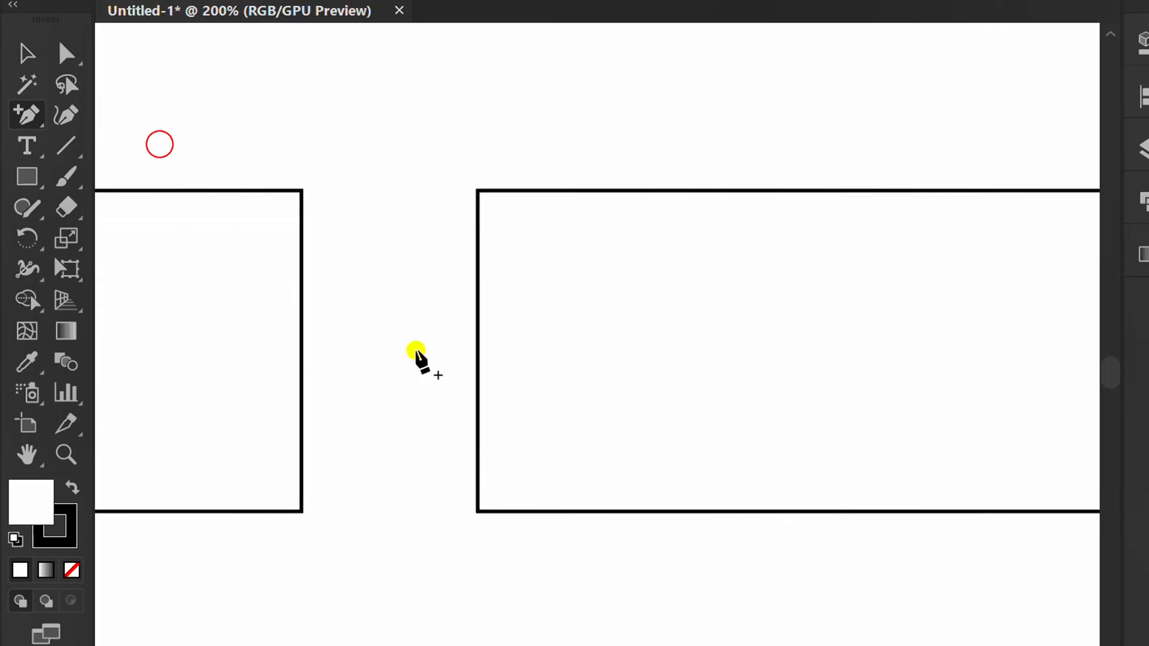
Add an anchor at the left edge's midpoint and pull it inward to form a V notch
click(476, 351)
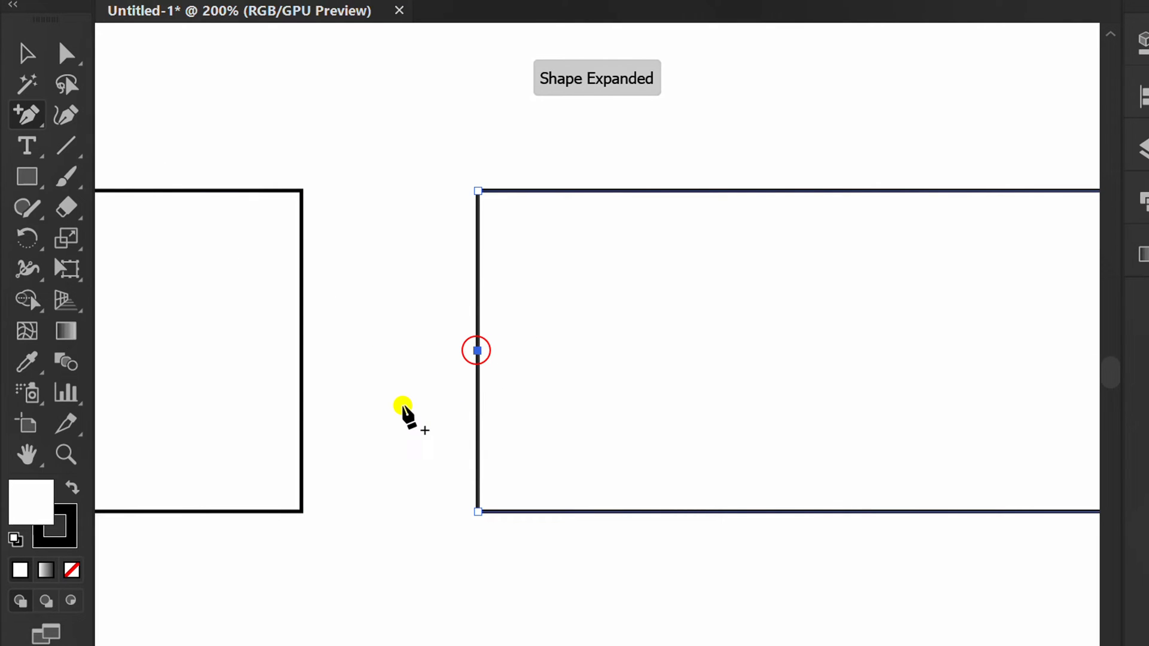
key(Shift+Right)
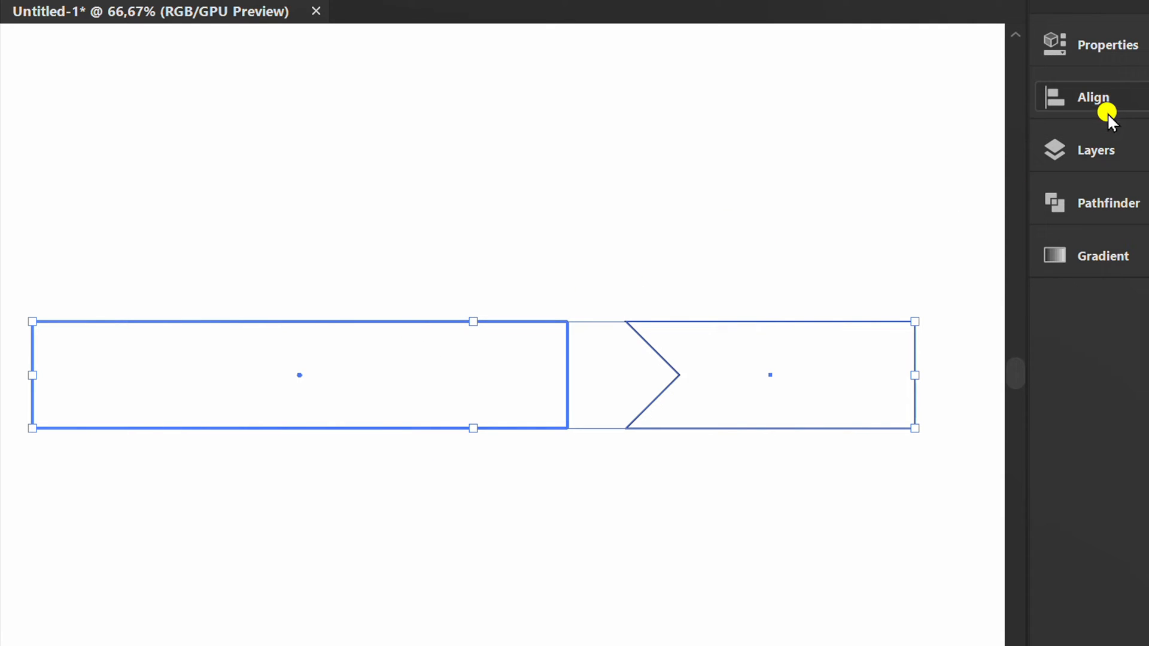
Rotate the notched tail diagonally and snap it to the long rectangle's top-right corner
click(1091, 97)
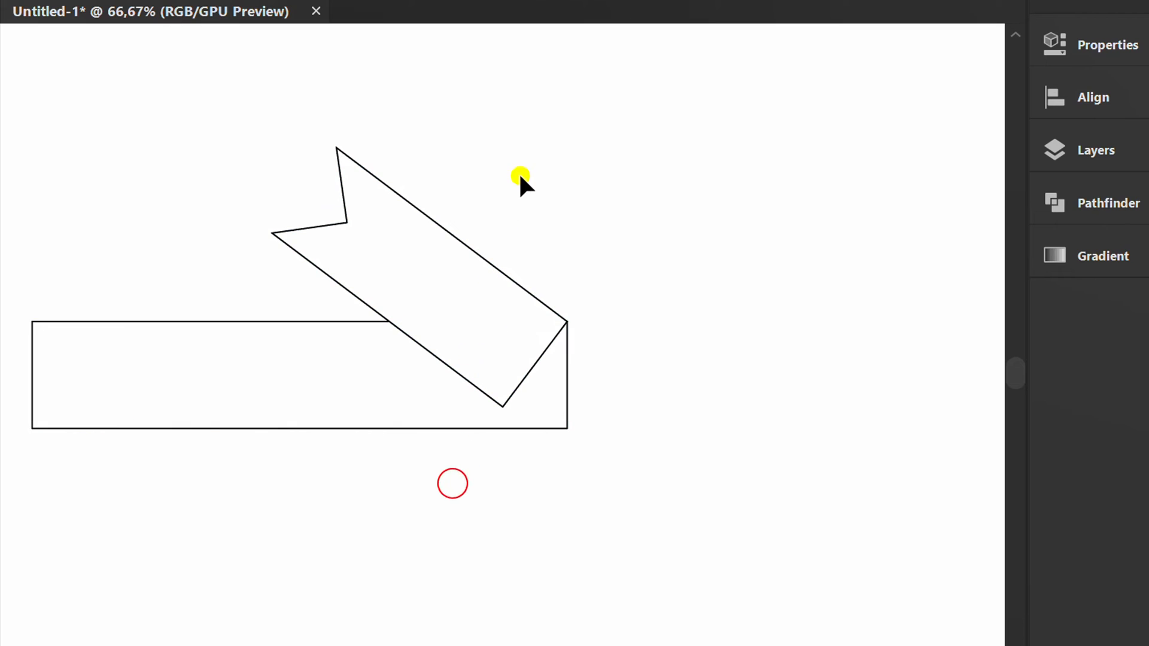
right_click(382, 224)
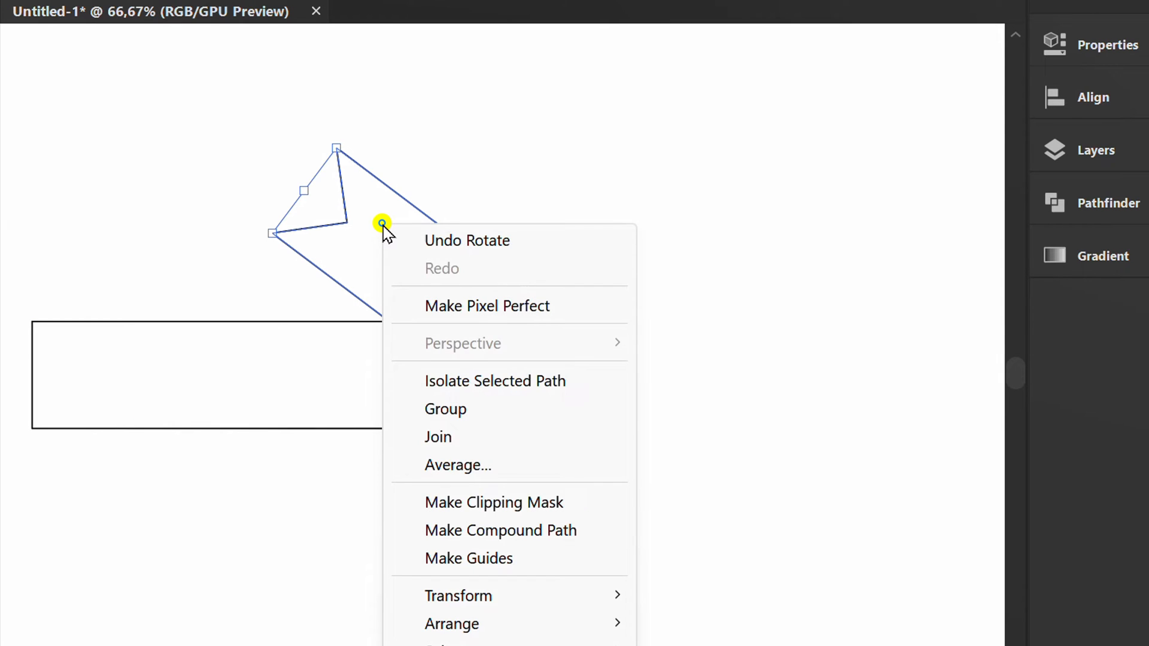
mouse_move(451, 623)
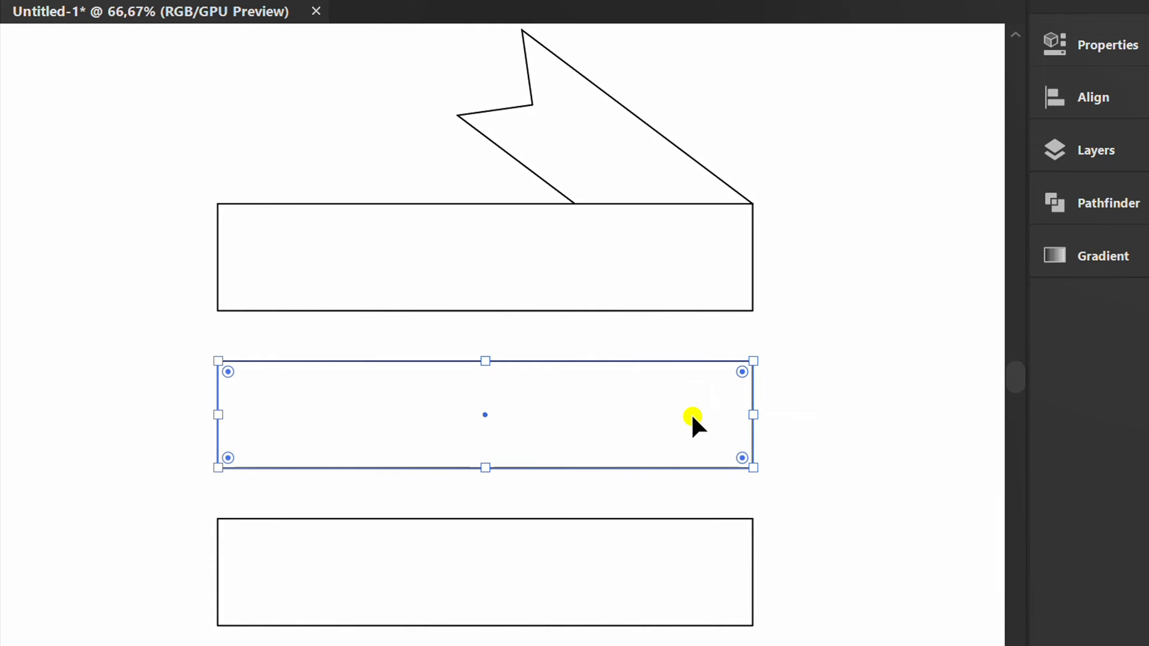
Drag the middle panel's left anchors up to the top panel and send the slanted band to back
key(Ctrl)
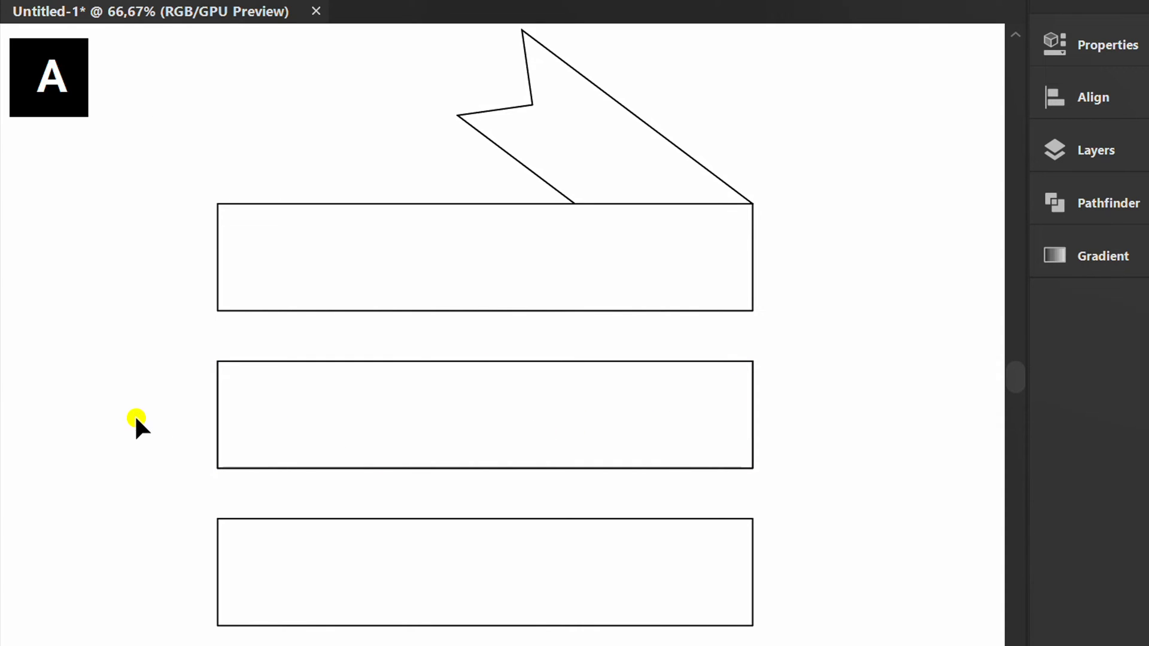
click(483, 416)
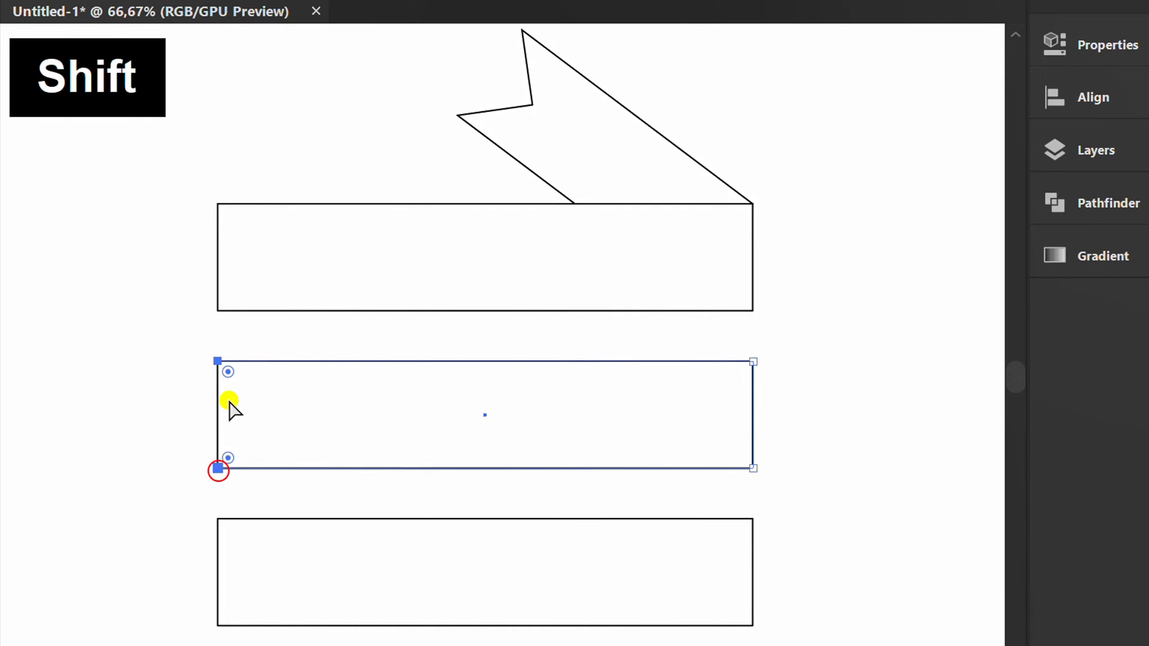
drag(221, 469, 220, 203)
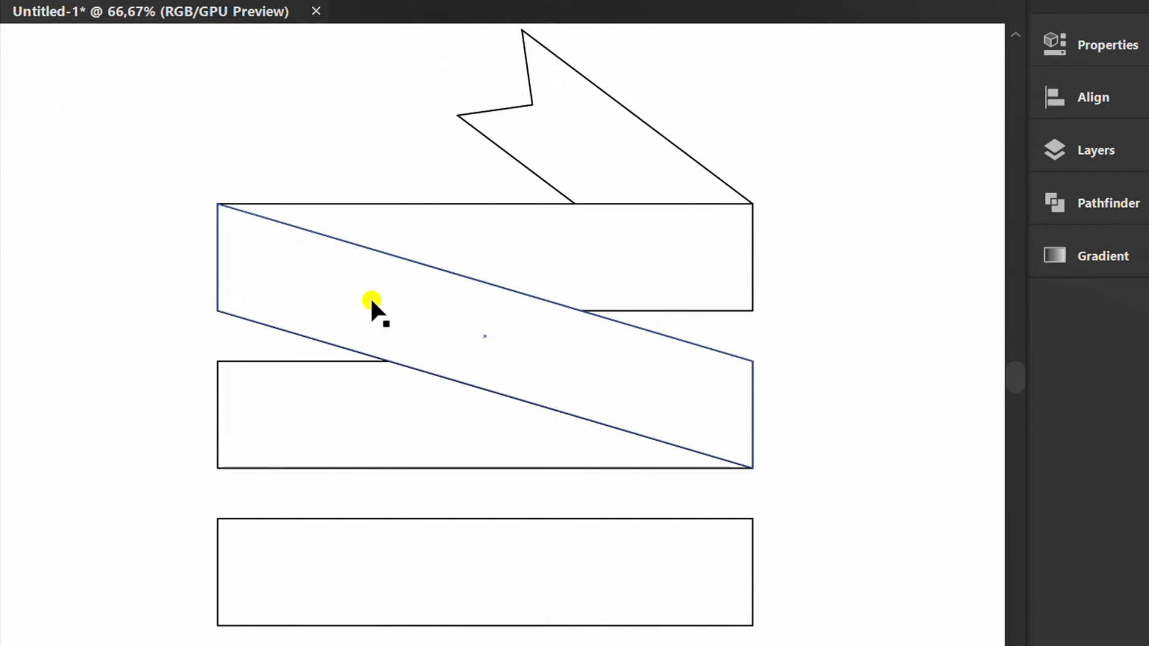
right_click(374, 308)
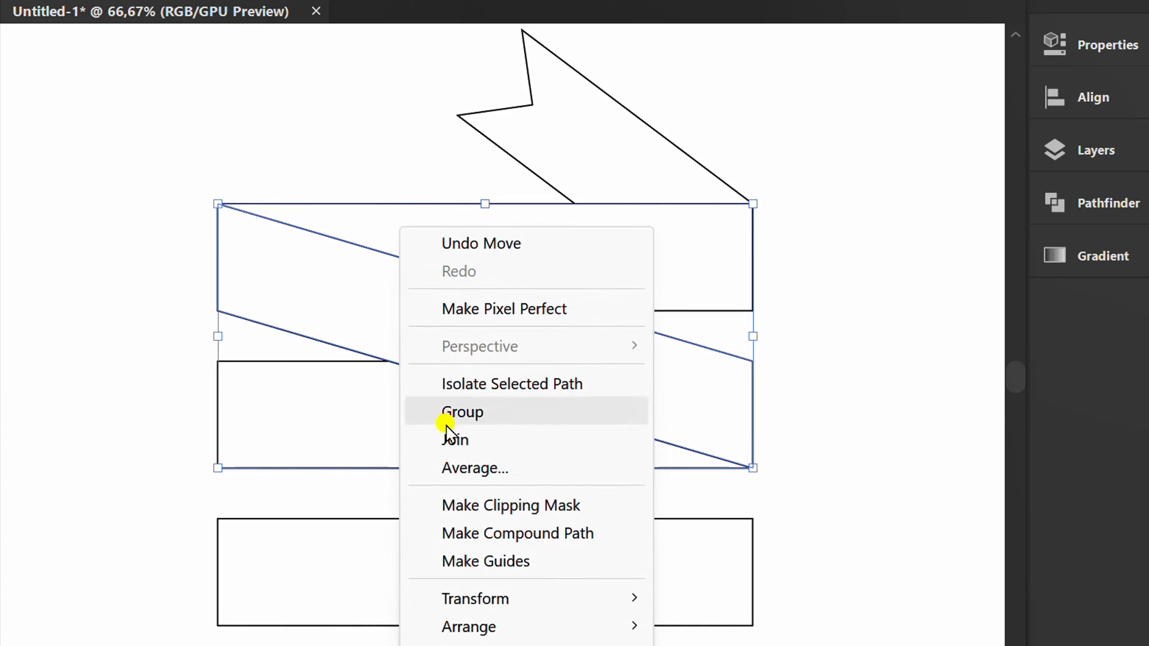
mouse_move(468, 626)
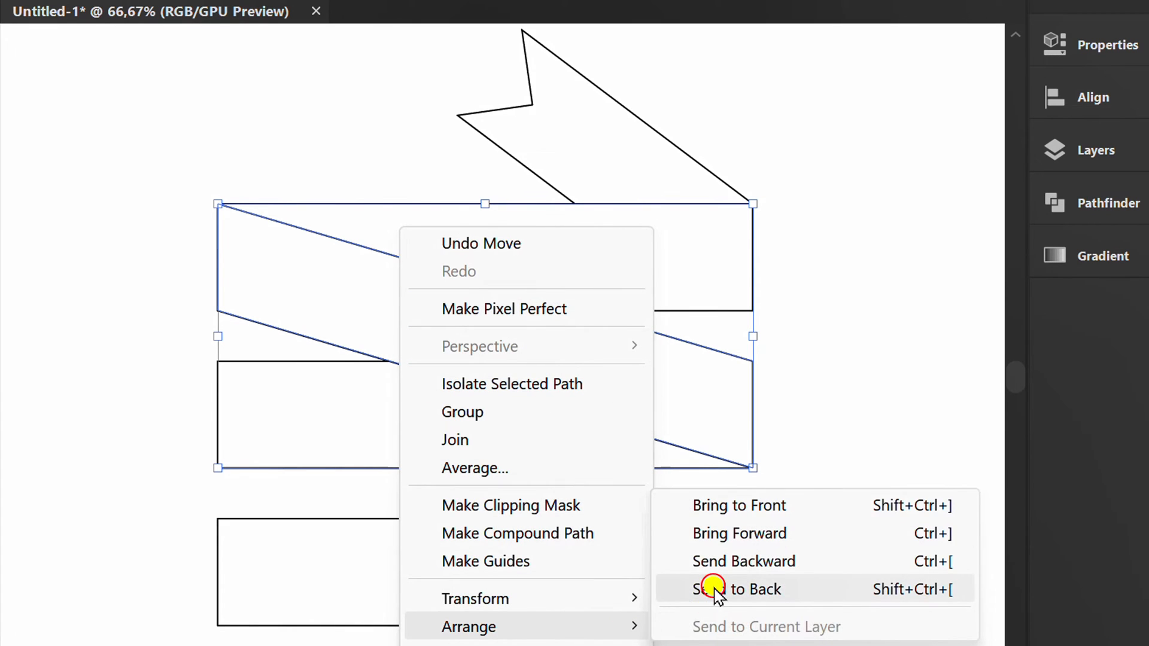
click(736, 589)
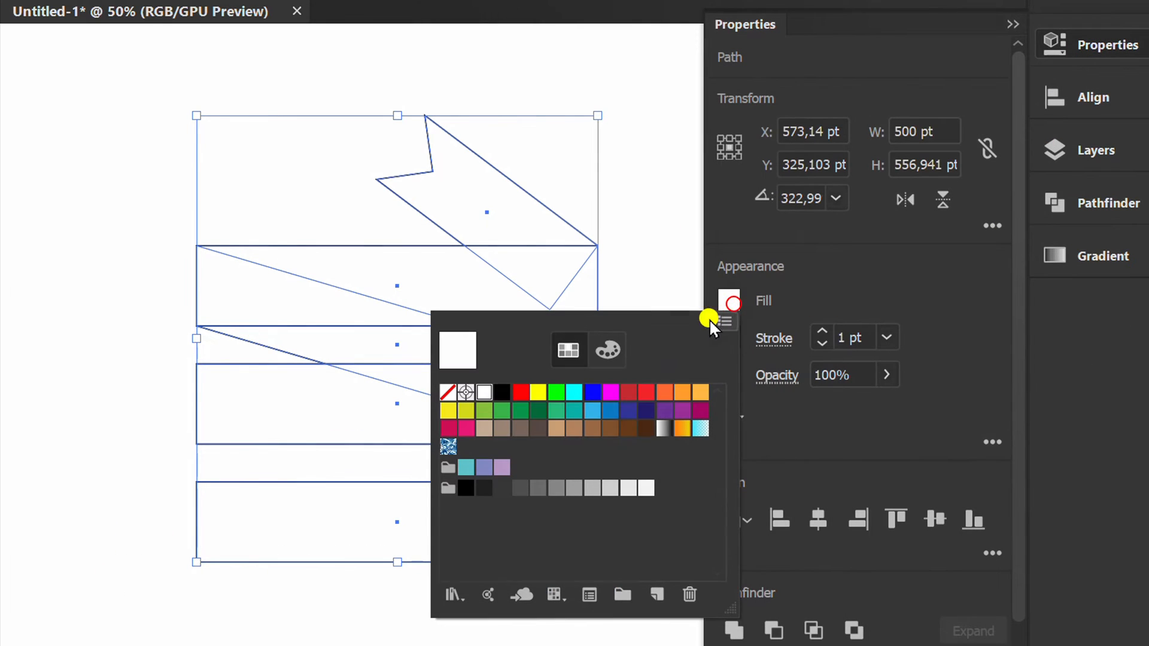
Fill all banner pieces green and set their stroke to None
click(521, 410)
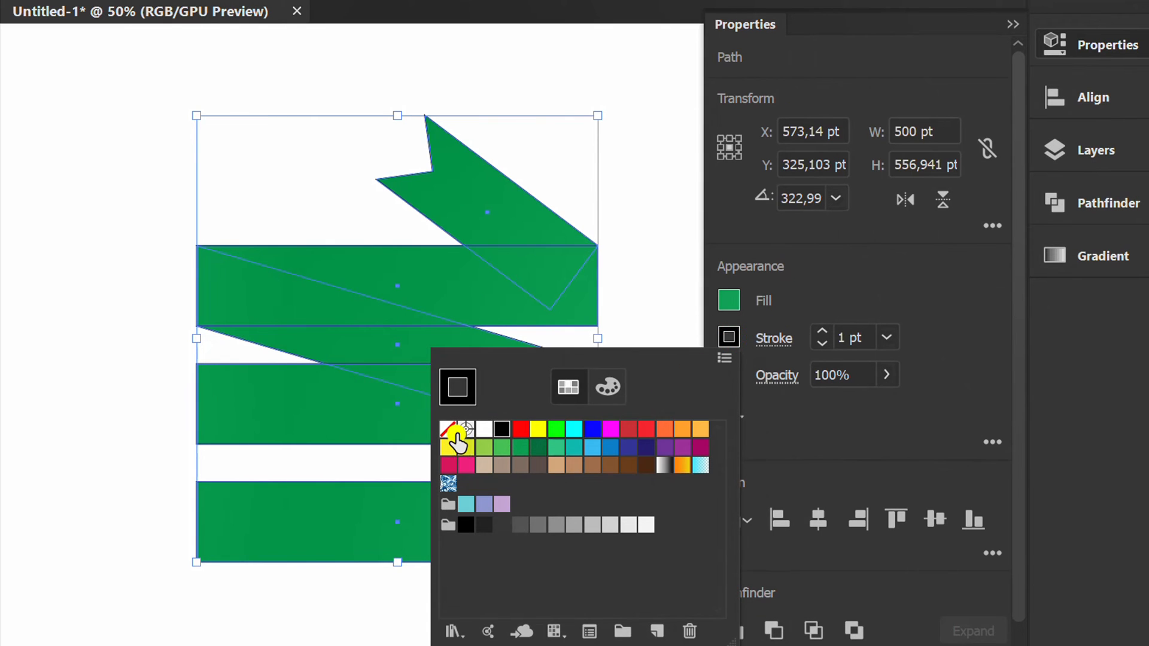
click(457, 428)
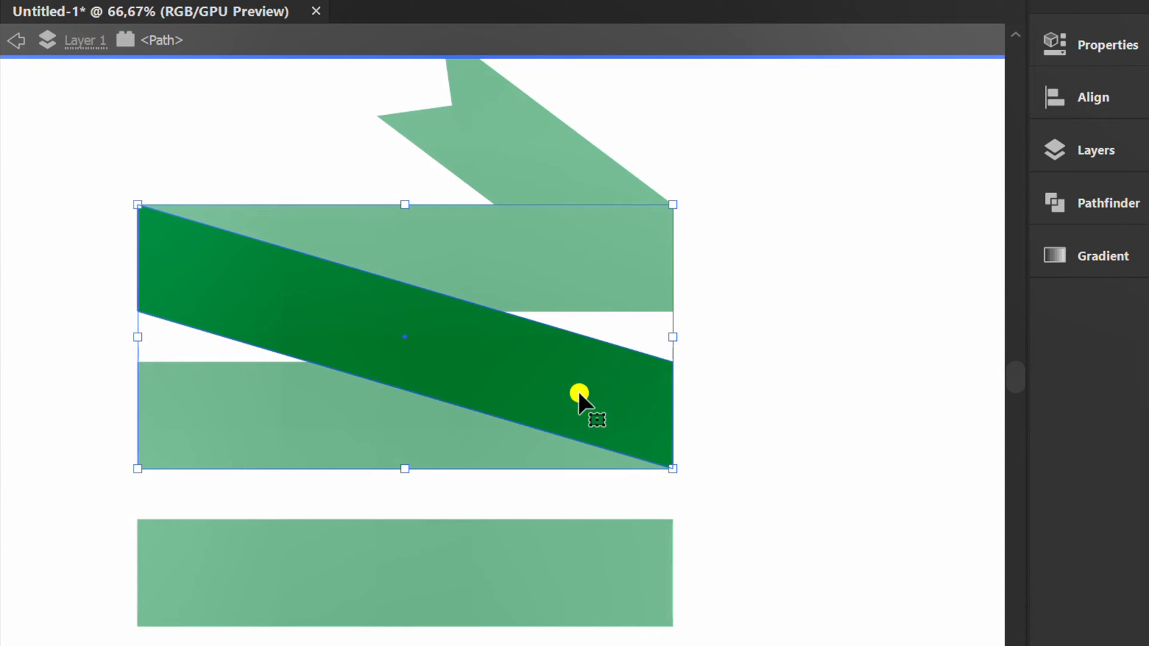
Apply a 90° linear gradient fill to the slanted middle panel
key(ctrl+c)
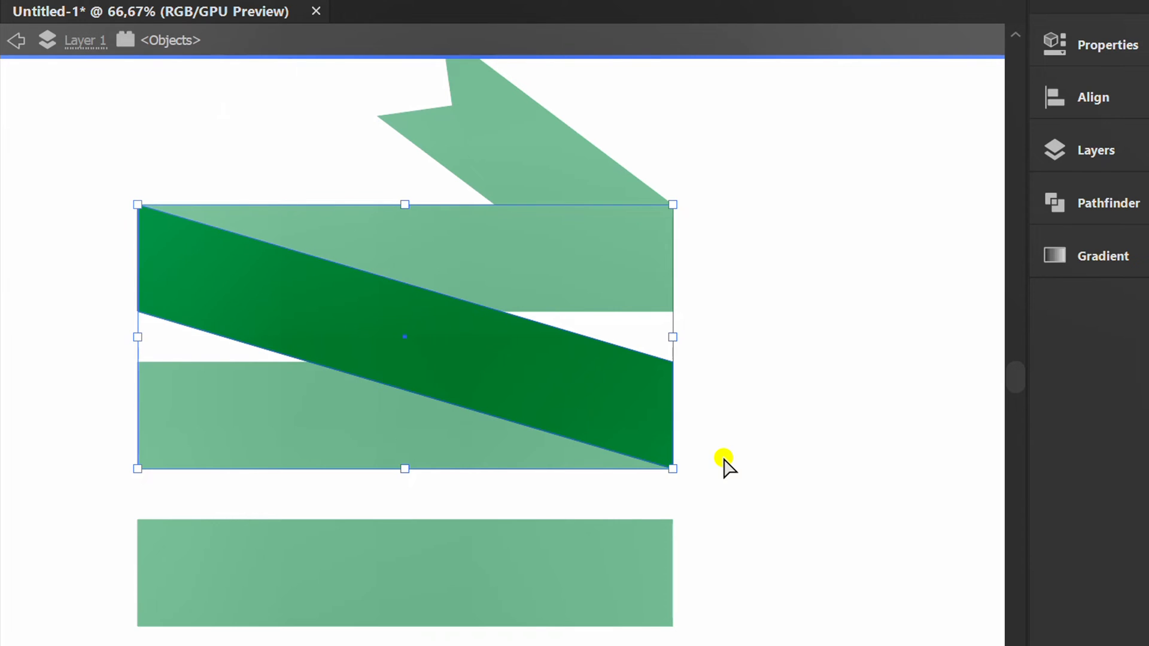
click(1102, 256)
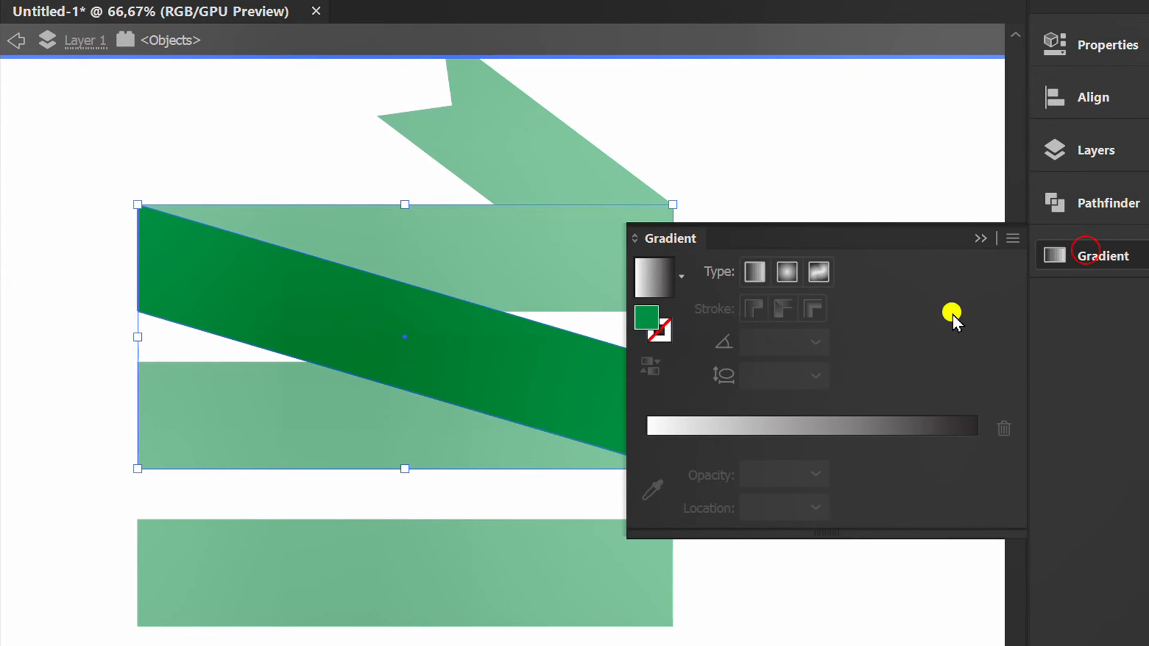
click(654, 276)
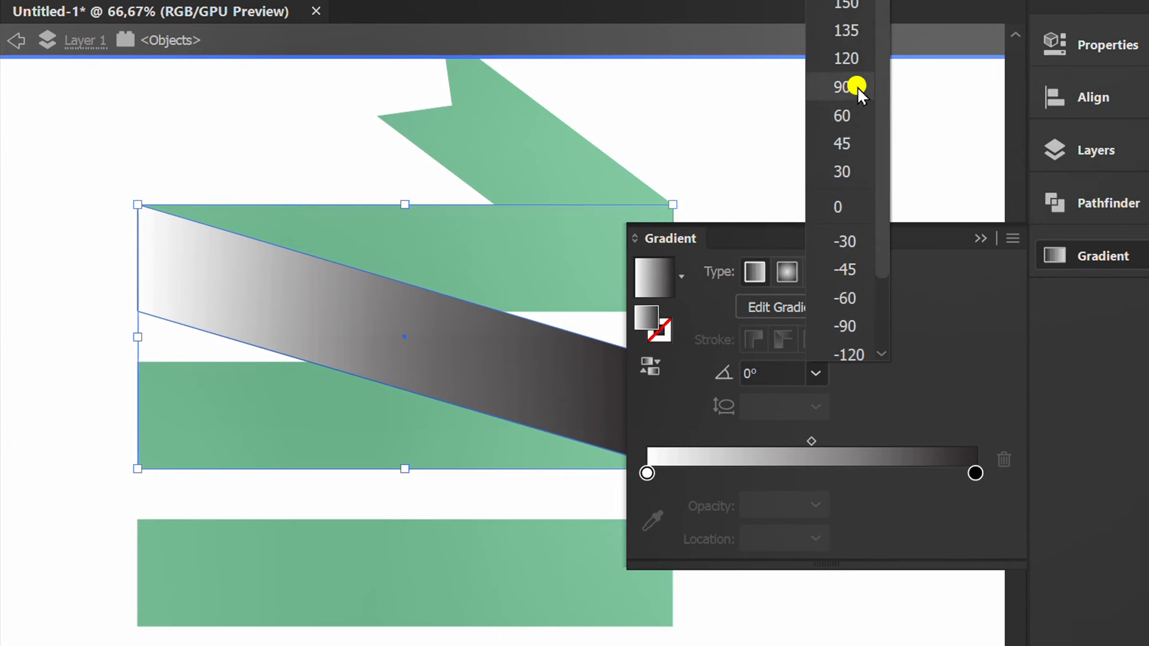
click(841, 86)
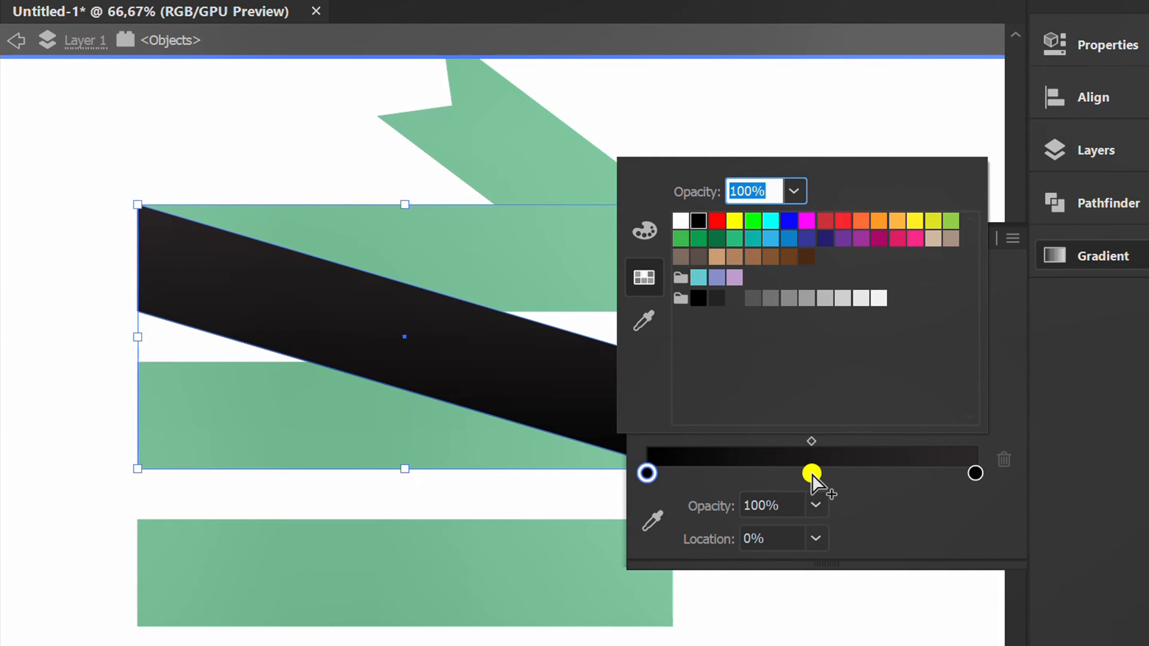
Add a middle colour stop, set its location, and narrow the gradient across the fold
drag(812, 473, 814, 473)
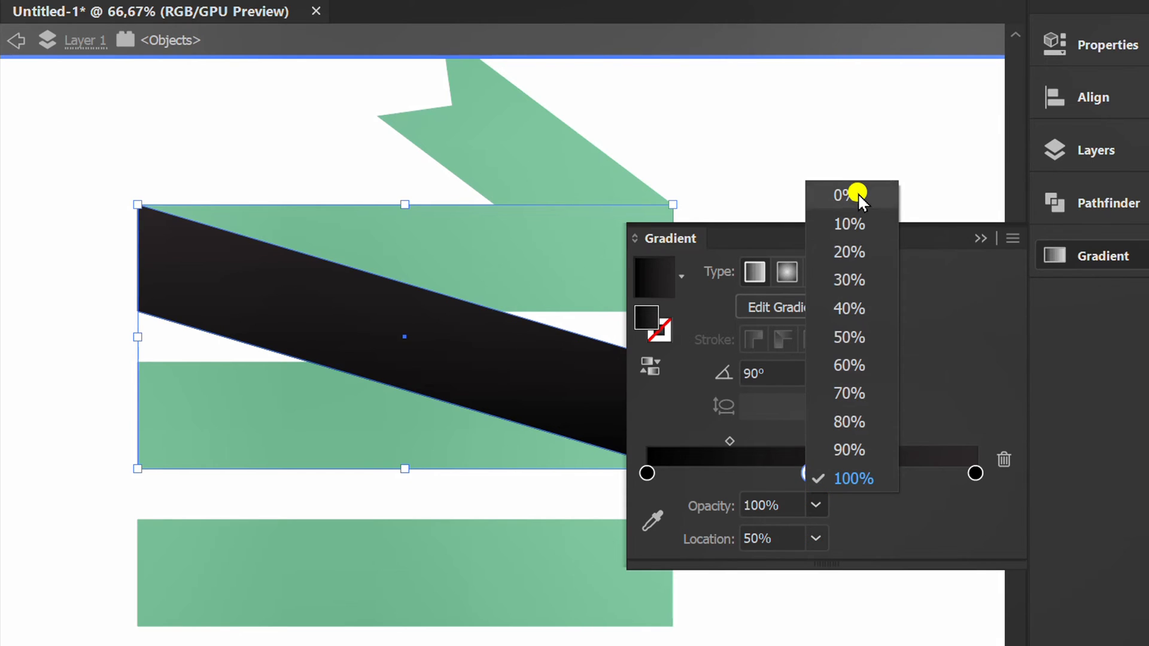
click(834, 194)
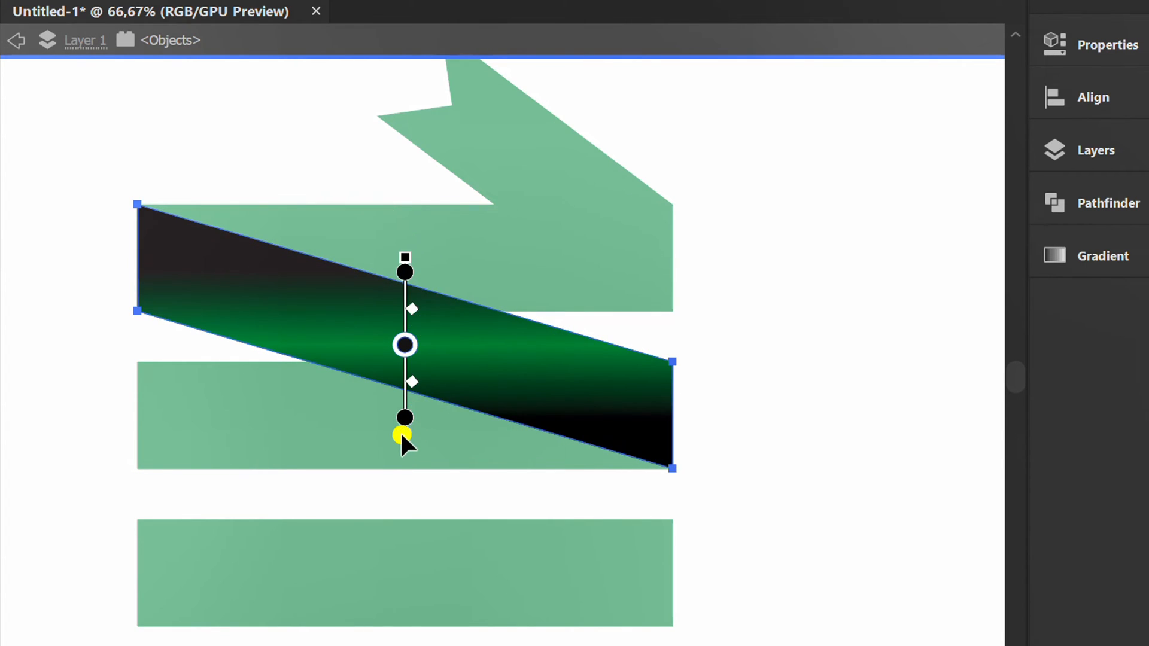
drag(406, 435, 406, 260)
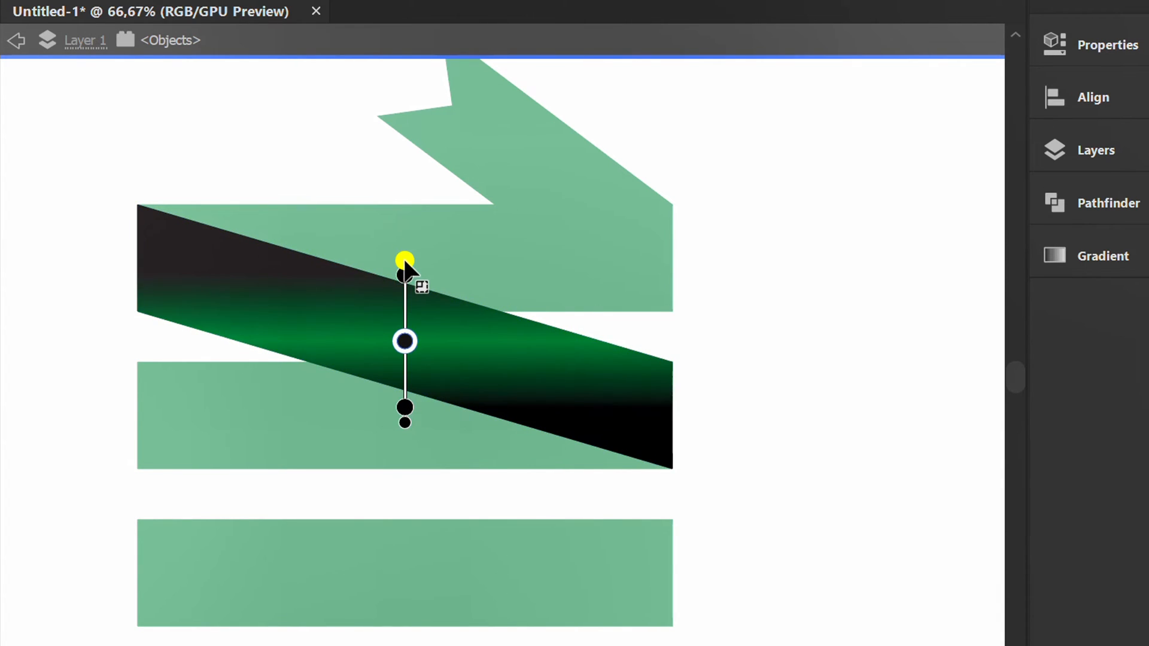
click(1102, 256)
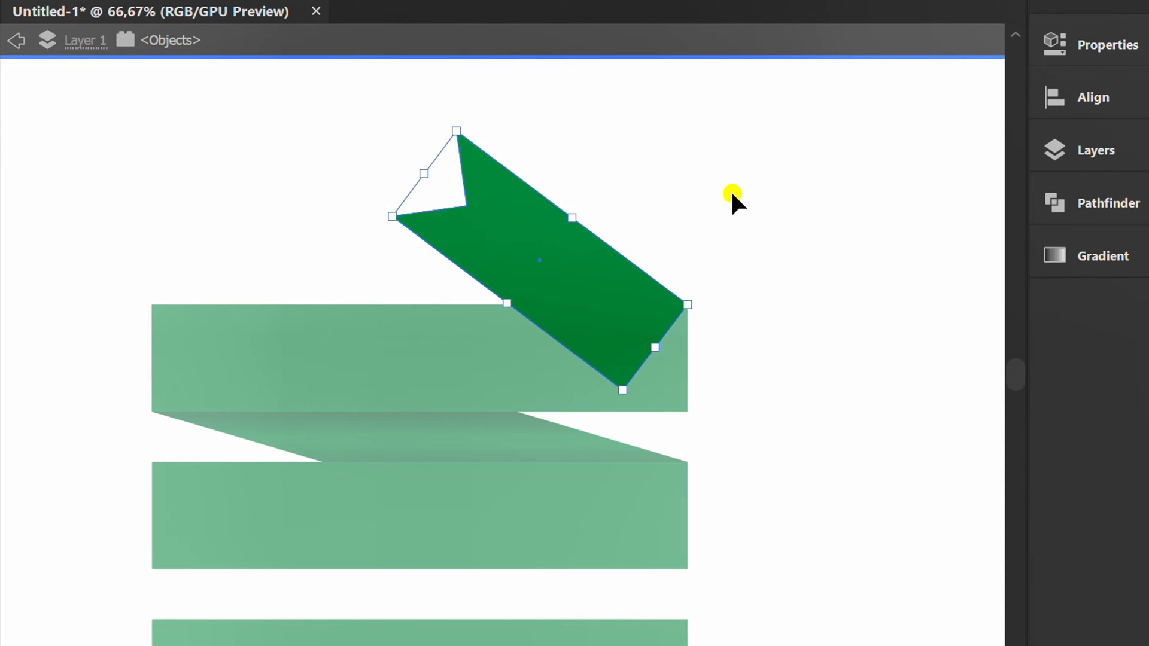
Give the notched top tail a 90° linear gradient with a swatch colour on the right stop
click(1103, 256)
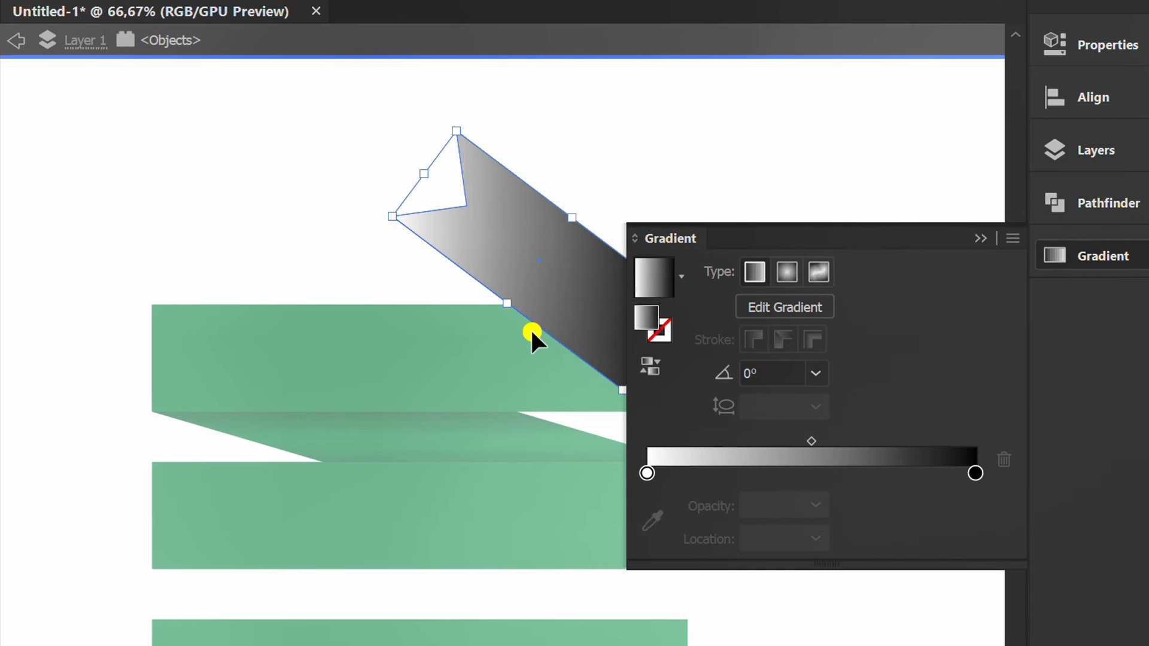
click(813, 372)
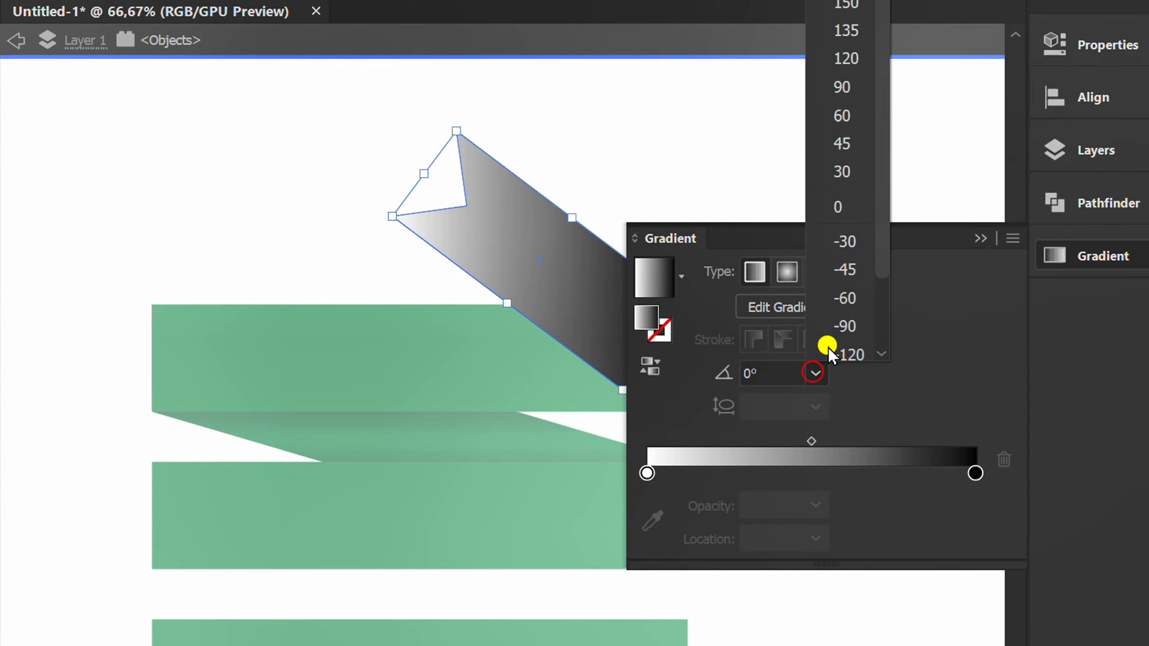
click(842, 86)
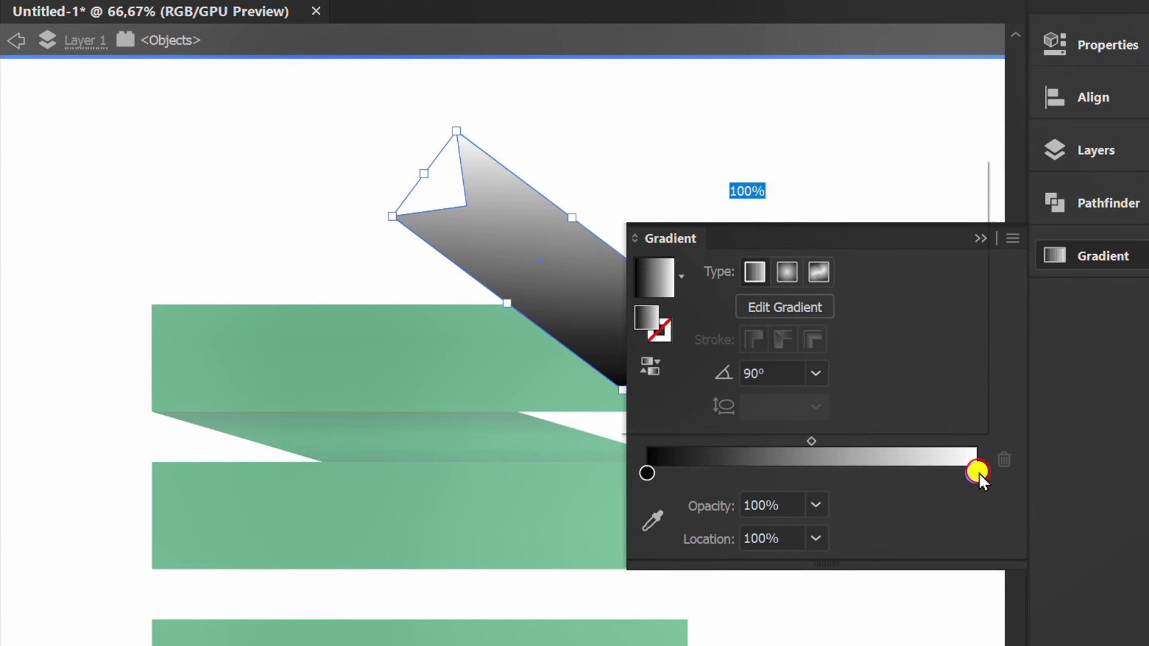
double_click(978, 472)
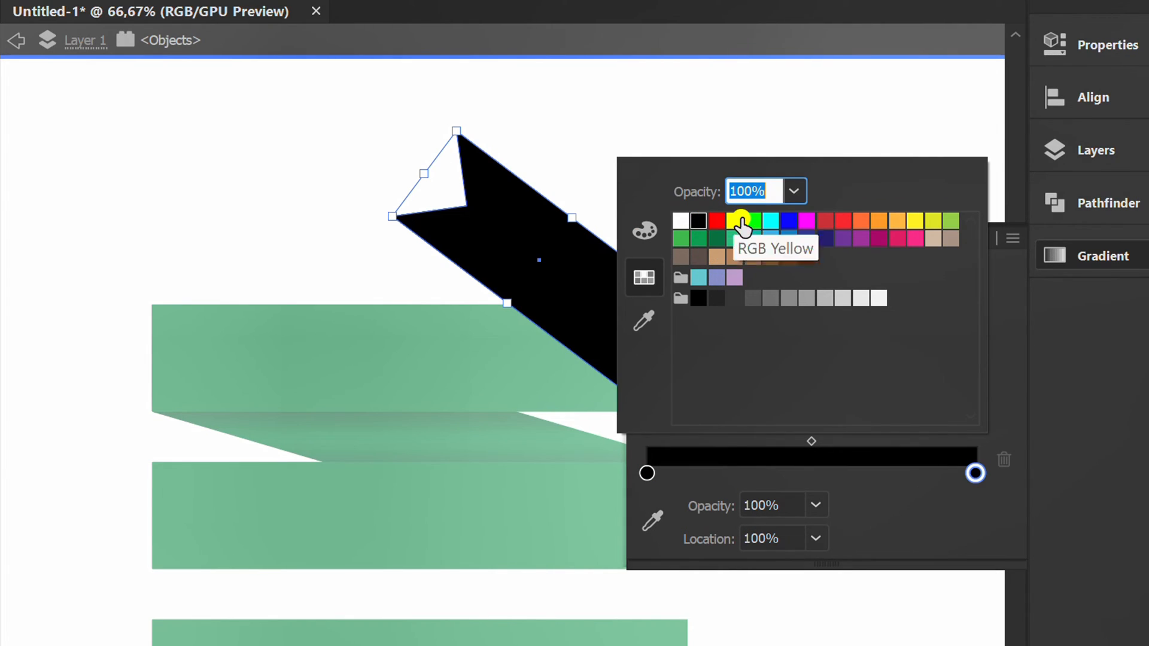
click(843, 238)
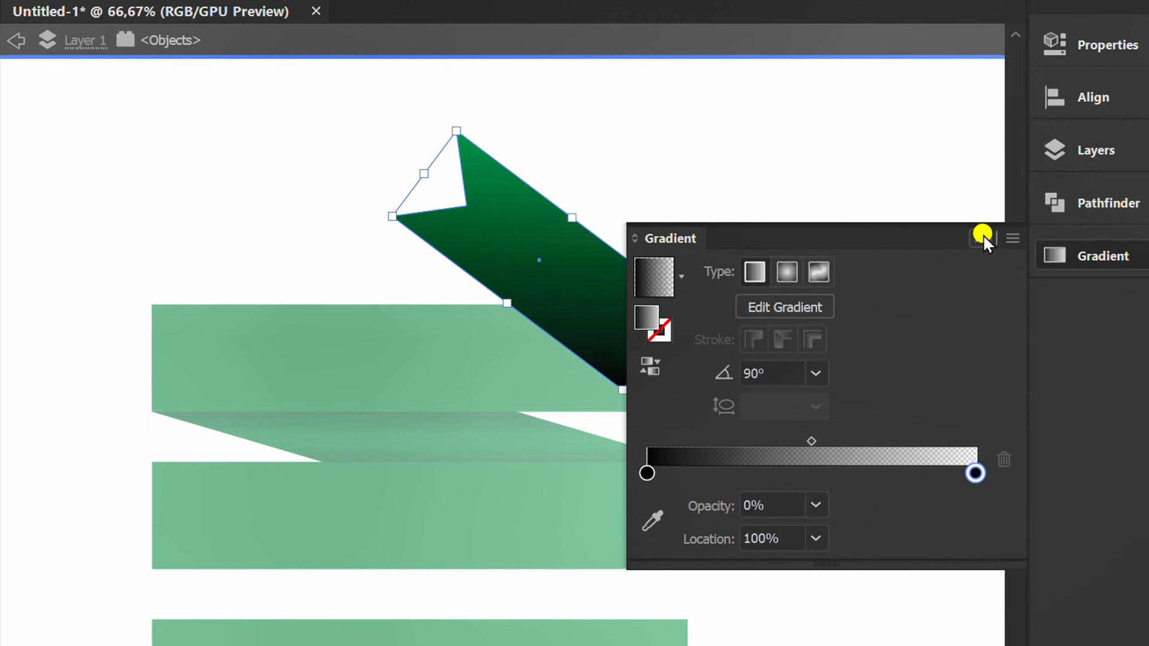
key(g)
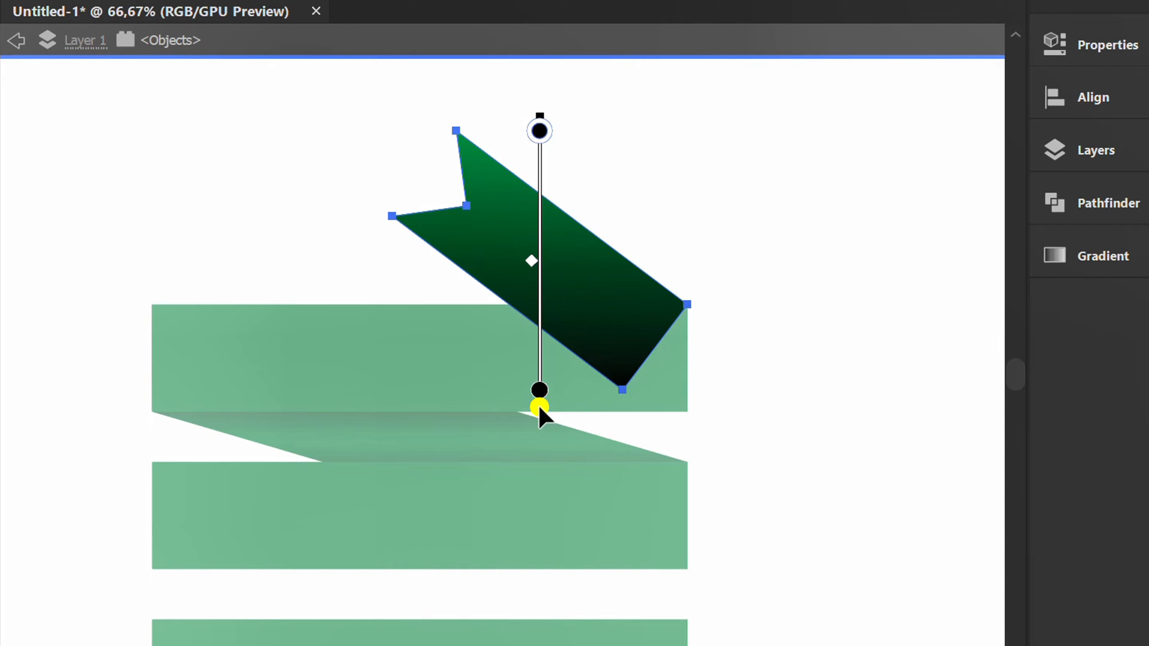
Reposition the gradient along the tail and nudge its midpoint toward the dark end
drag(538, 406, 542, 73)
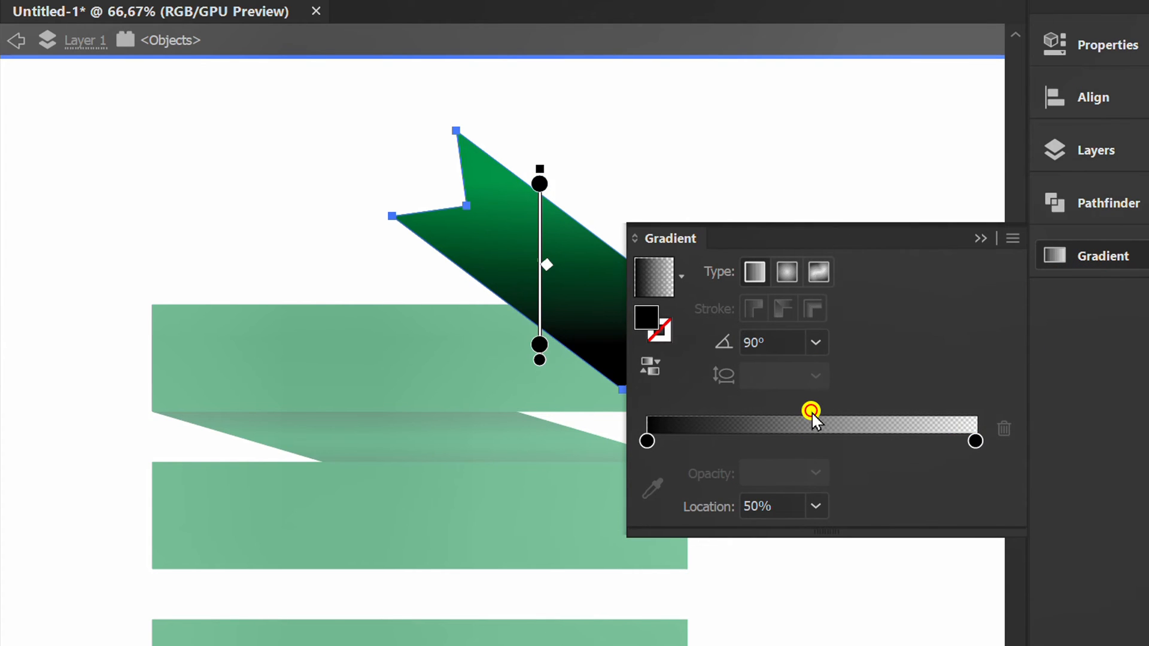
drag(811, 419, 791, 410)
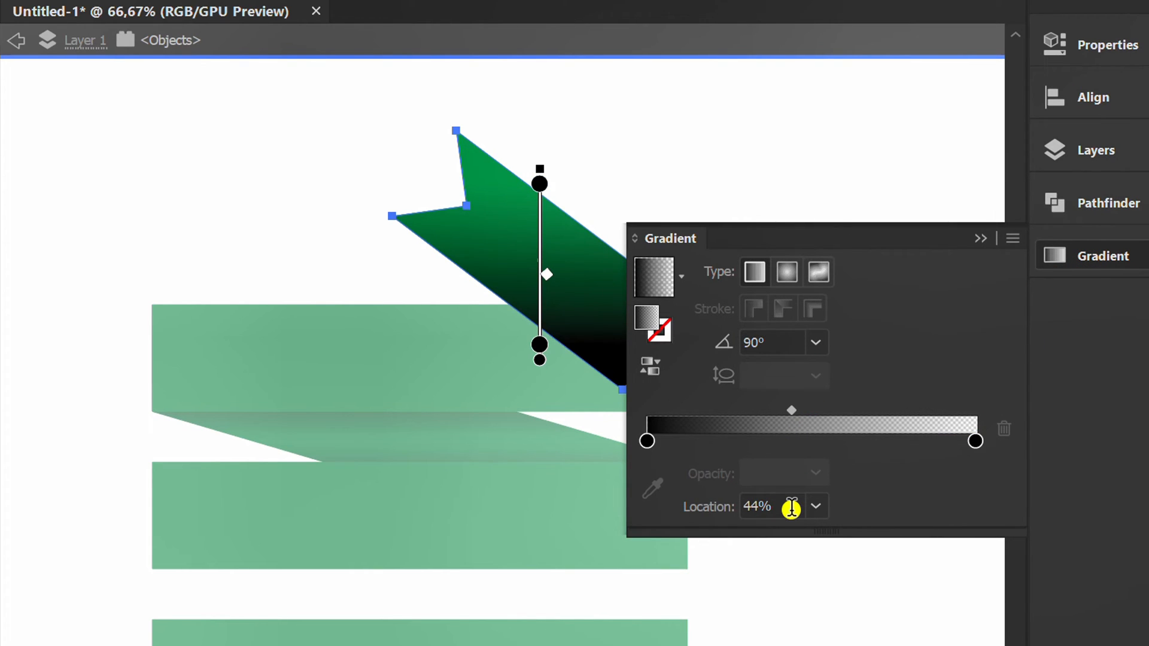
drag(791, 410, 769, 411)
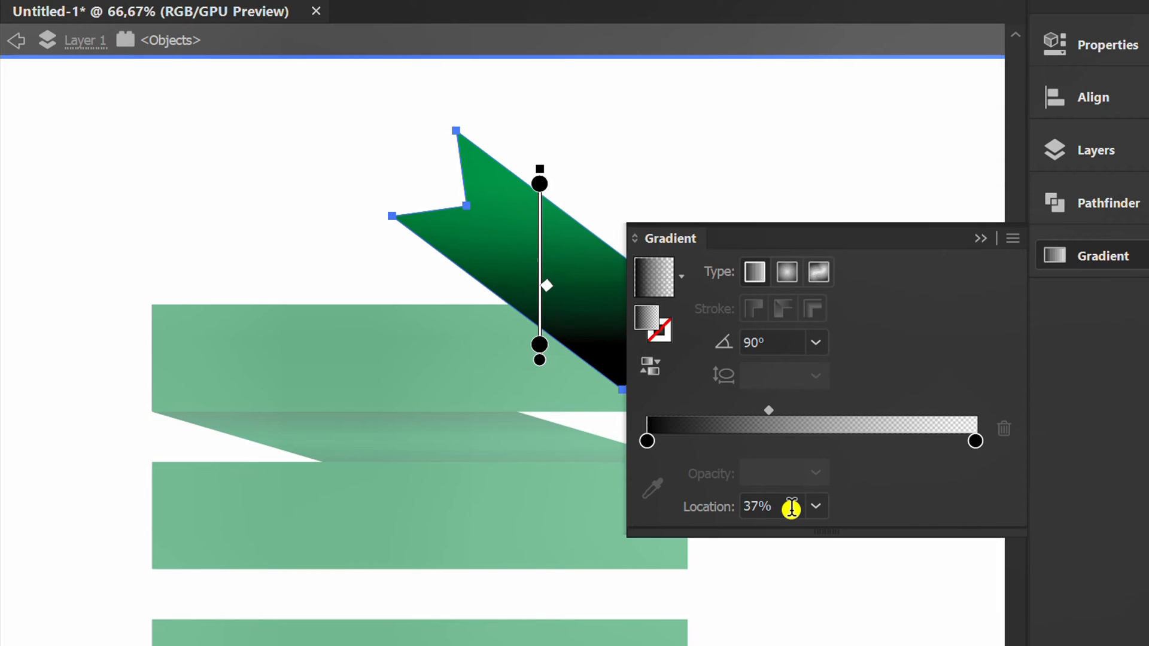
drag(768, 411, 749, 411)
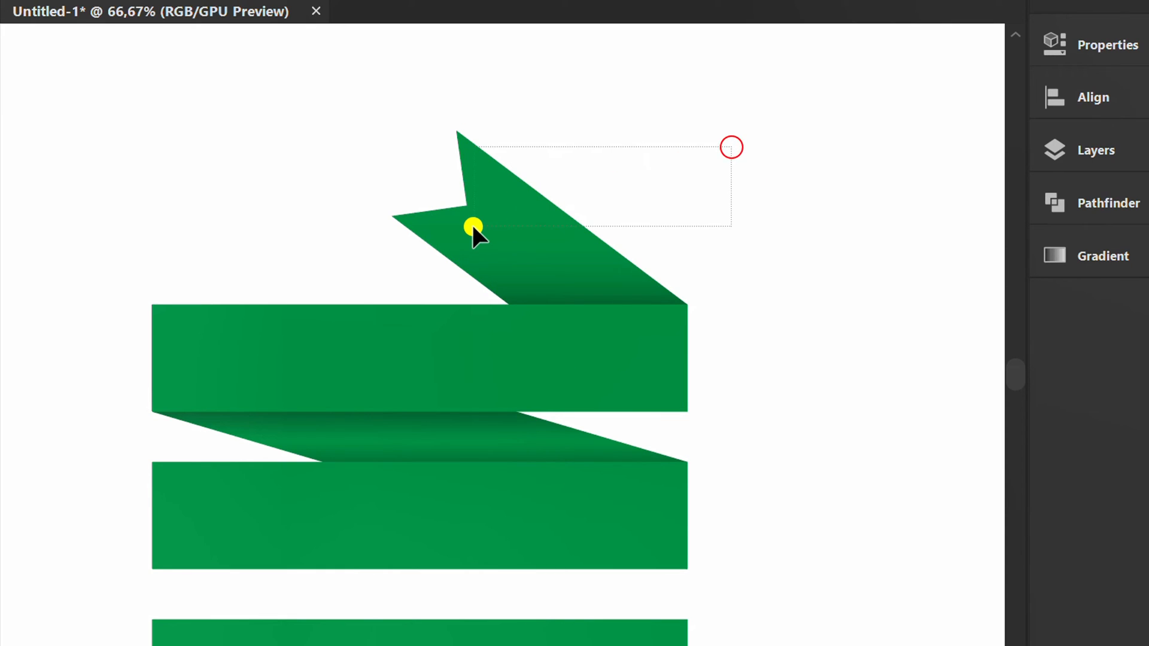
Group the tail shapes, then group the upper two panels with their fold
right_click(473, 228)
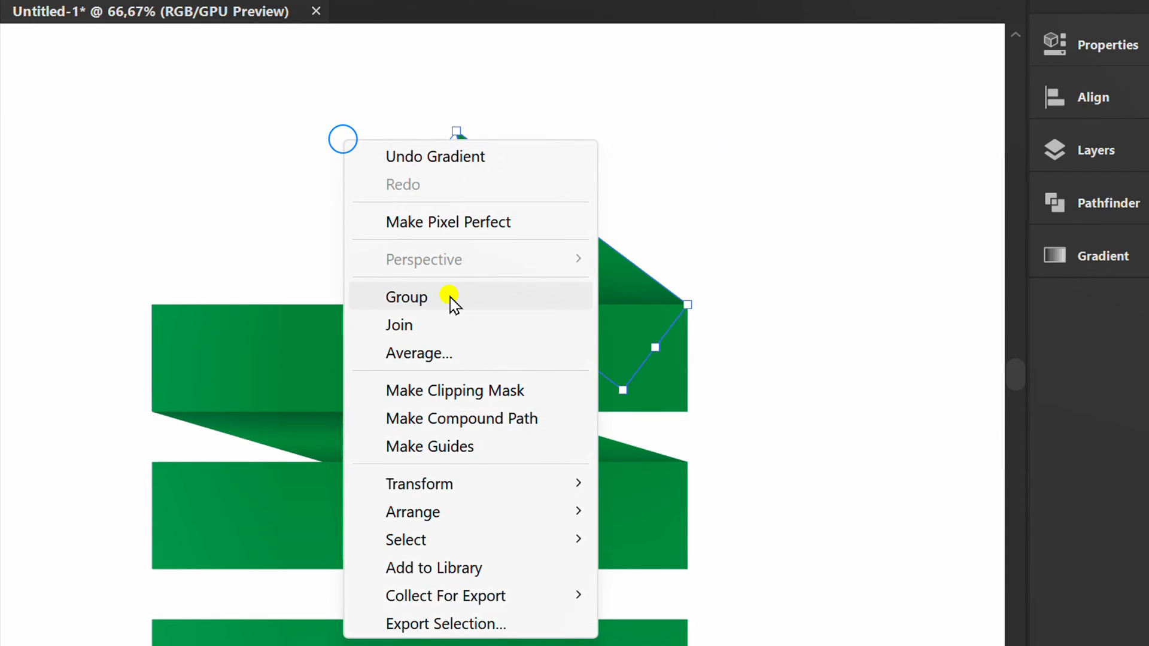
click(406, 297)
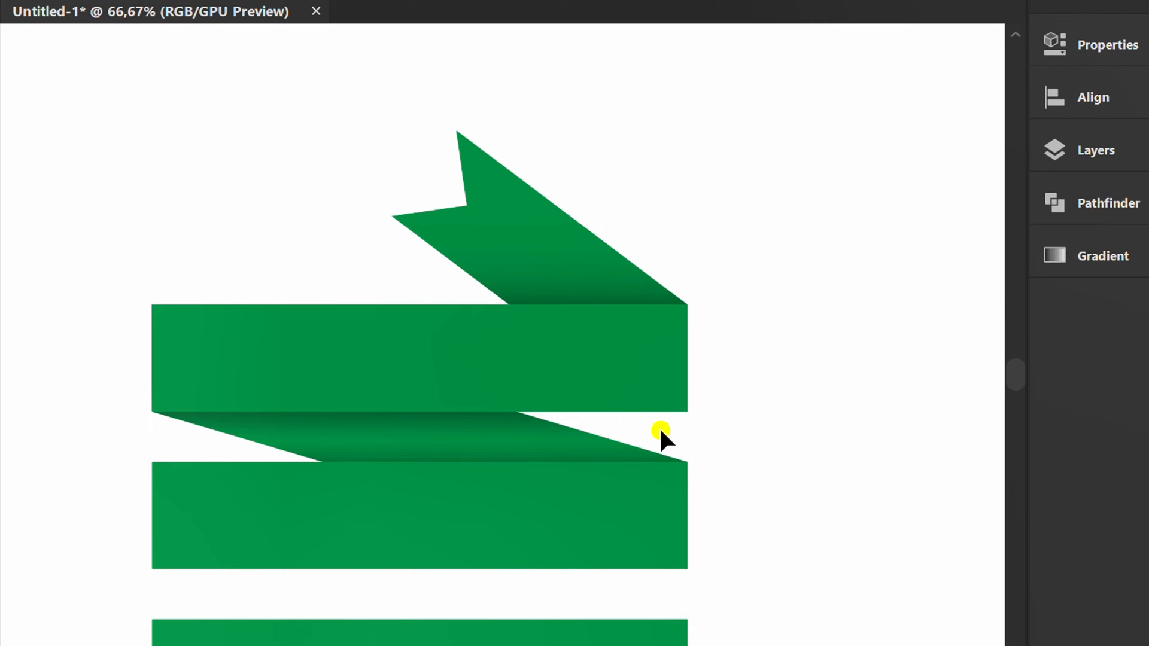
right_click(659, 432)
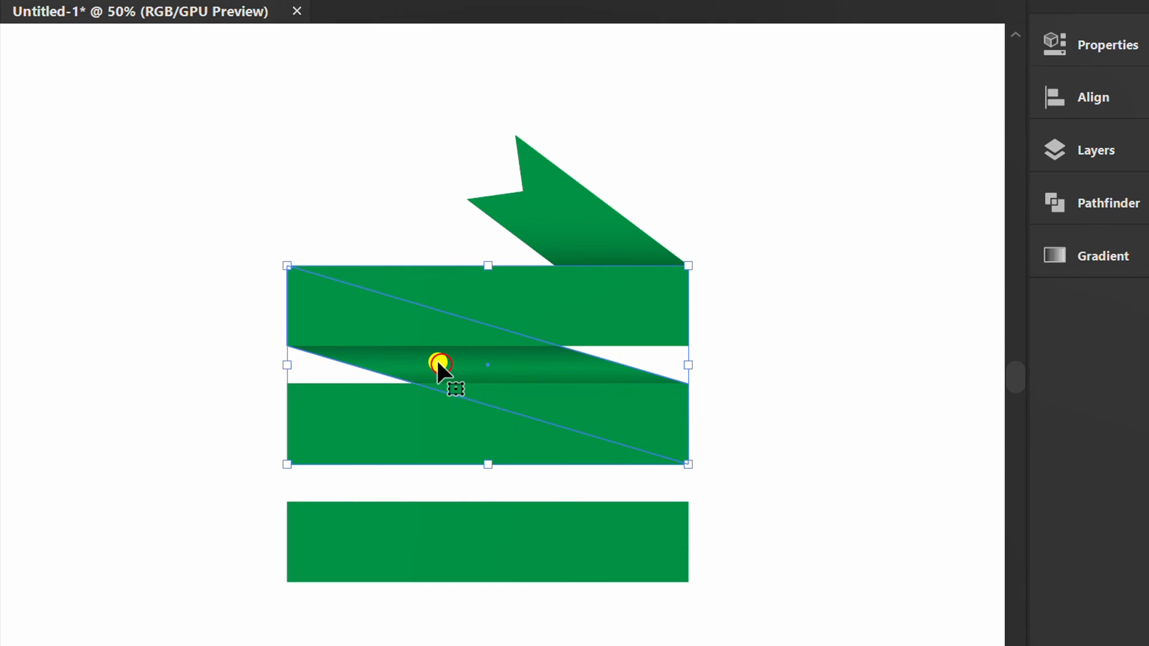
Duplicate the panel group downward and copy the tail beneath the bottom panel
drag(439, 364, 431, 462)
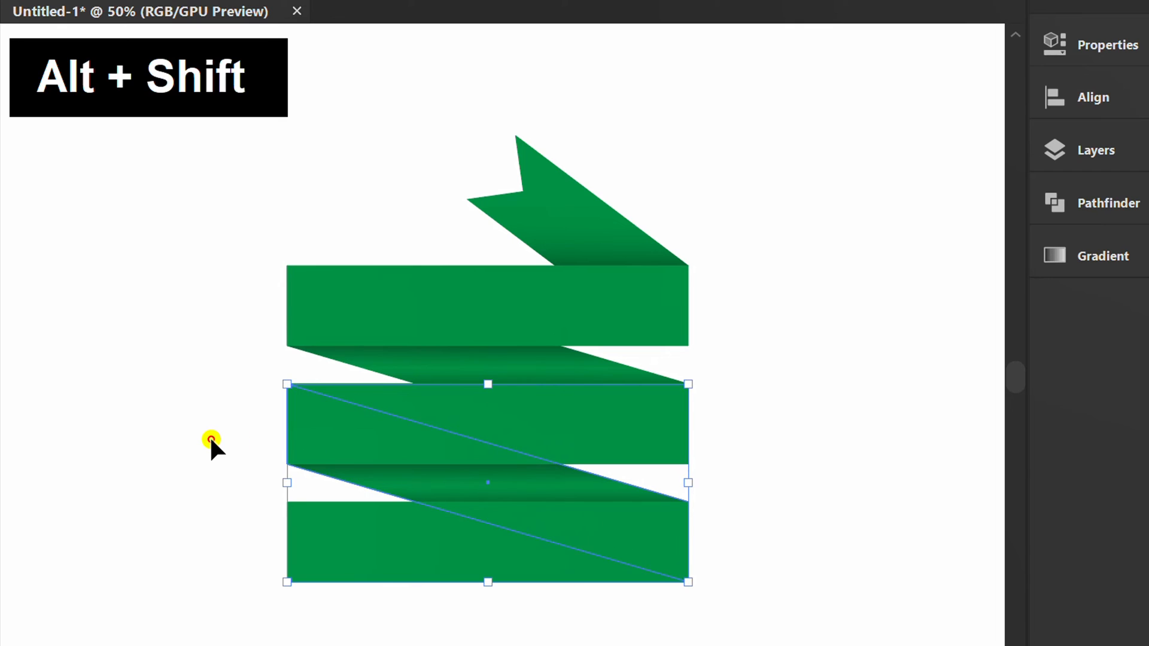
drag(488, 482, 539, 246)
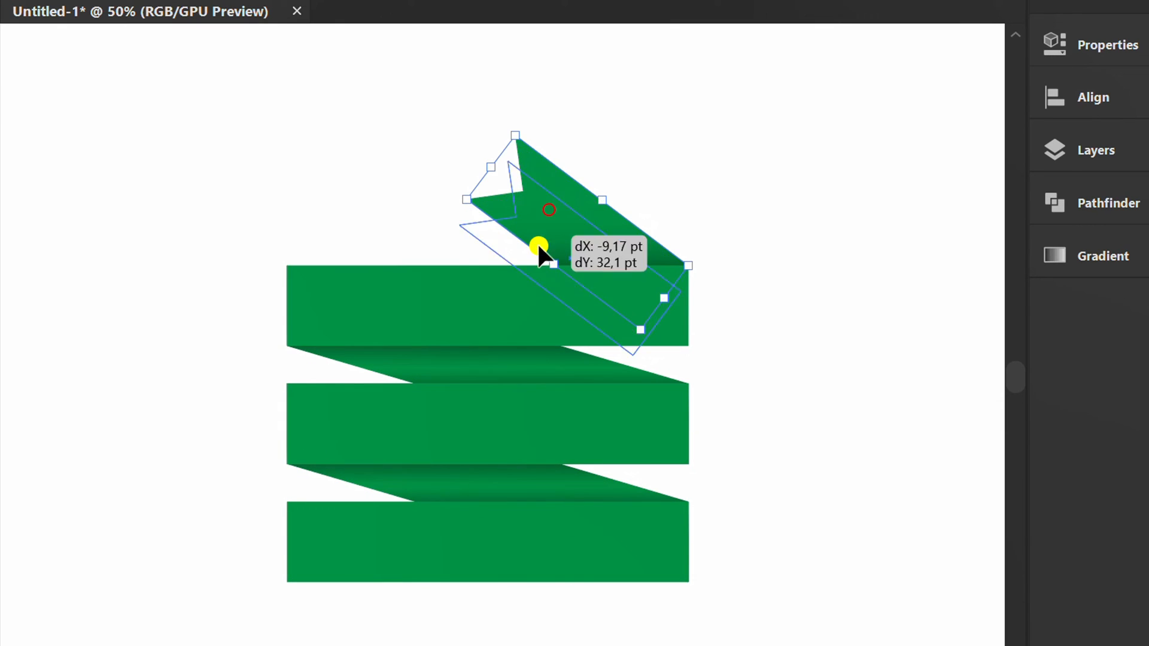
drag(538, 245, 402, 555)
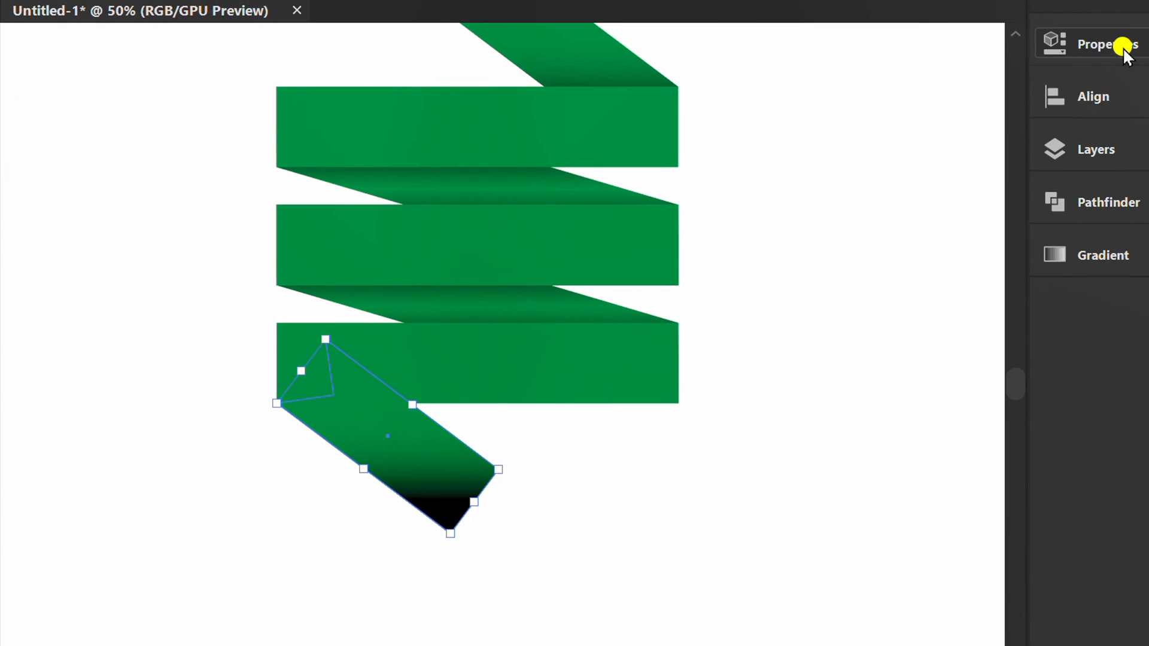
Flip the bottom tail in Transform properties so it mirrors the top one
click(1108, 44)
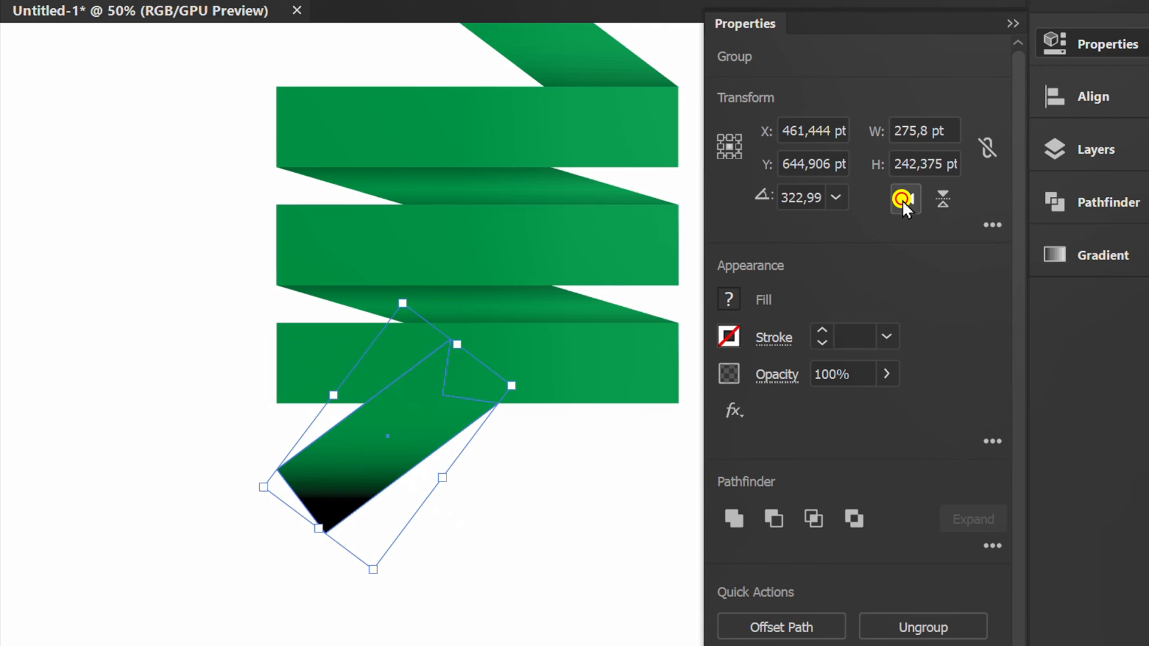
click(942, 199)
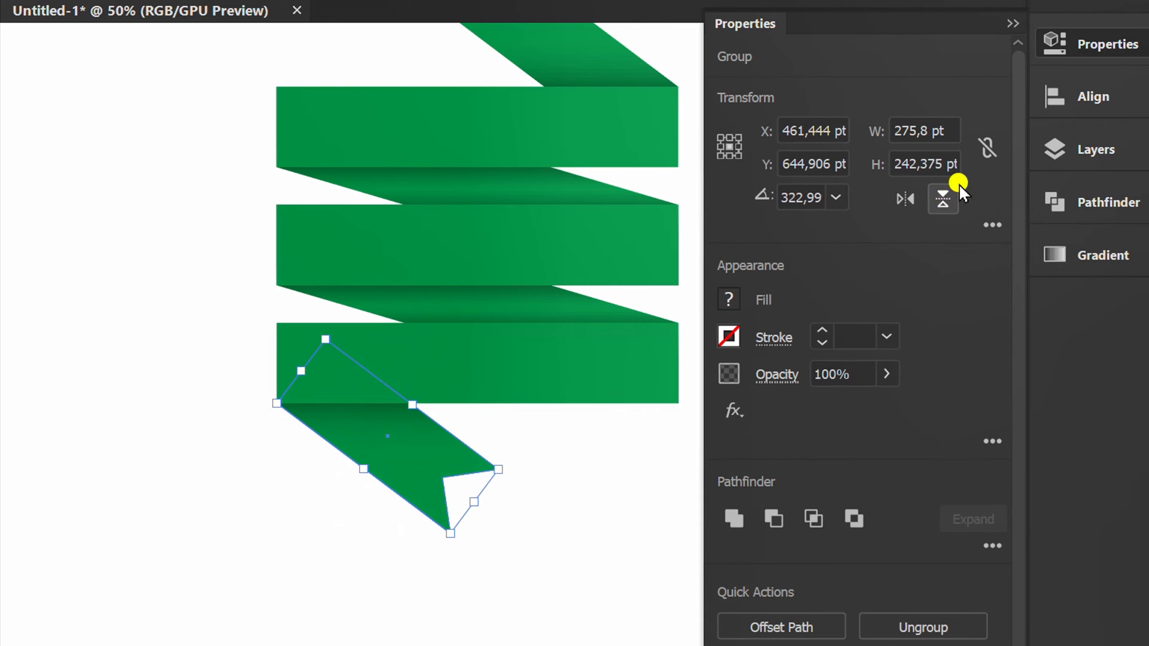
key(space)
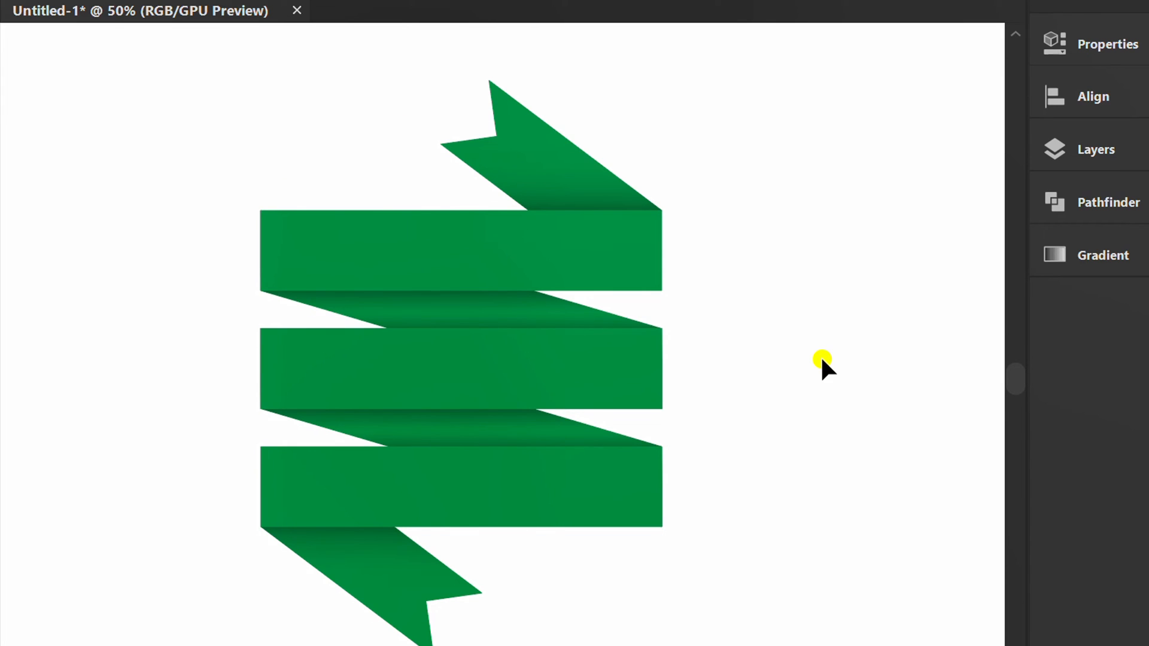
Type the title 'Ribbon Banner' and make its fill white
text(Ribb)
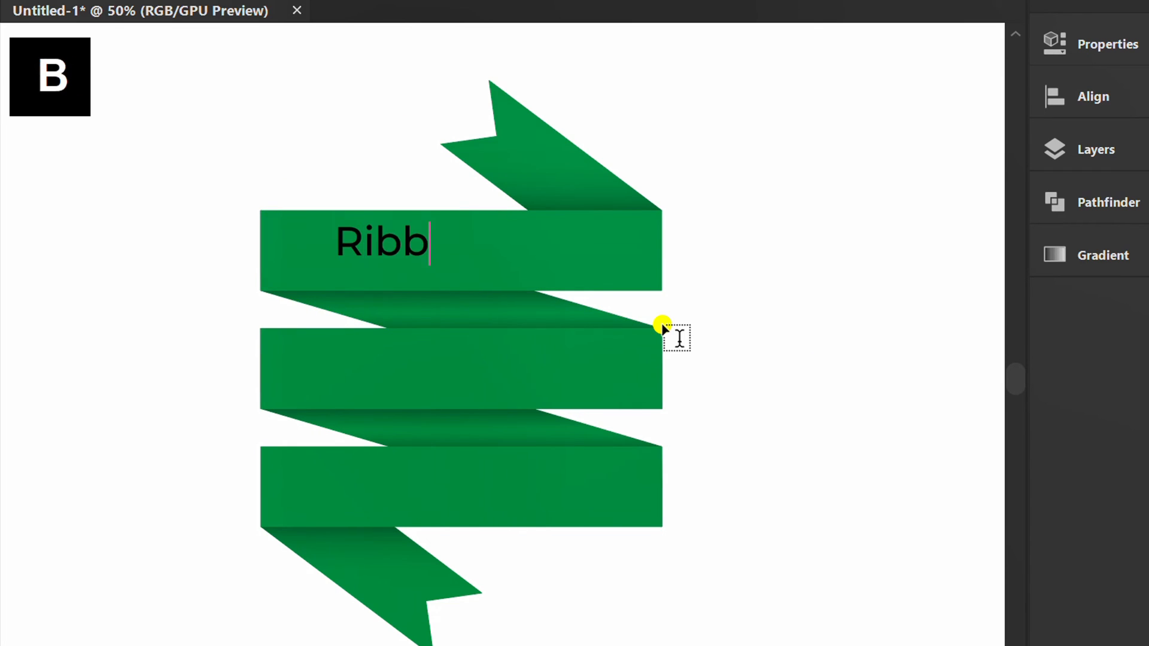
key(Escape)
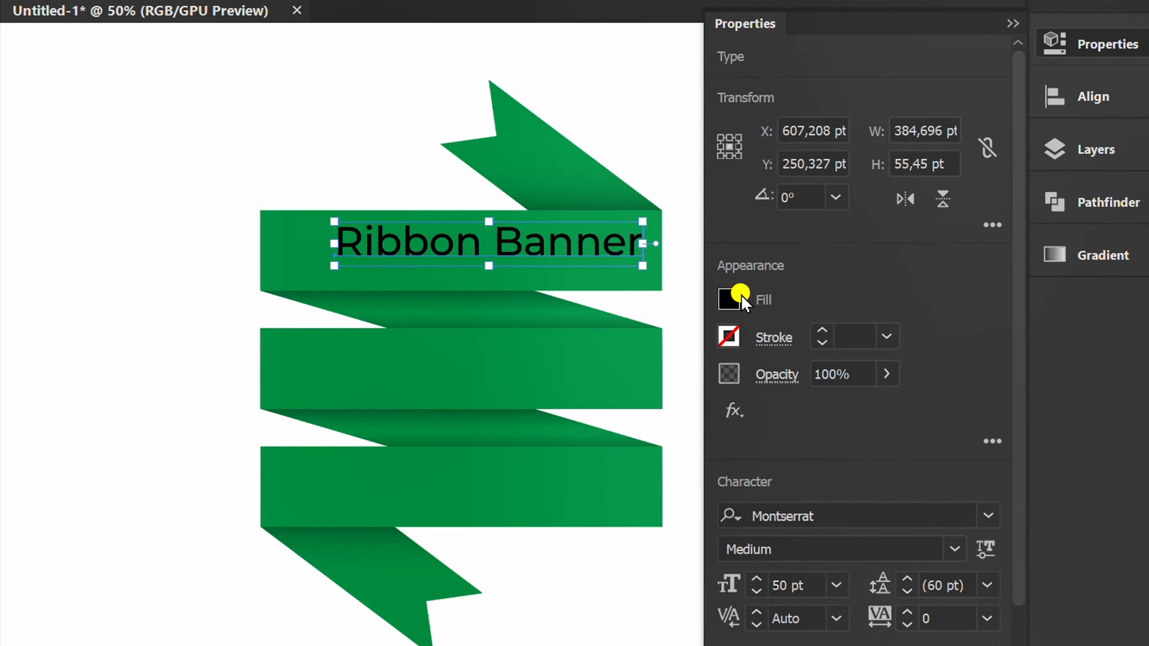
click(729, 299)
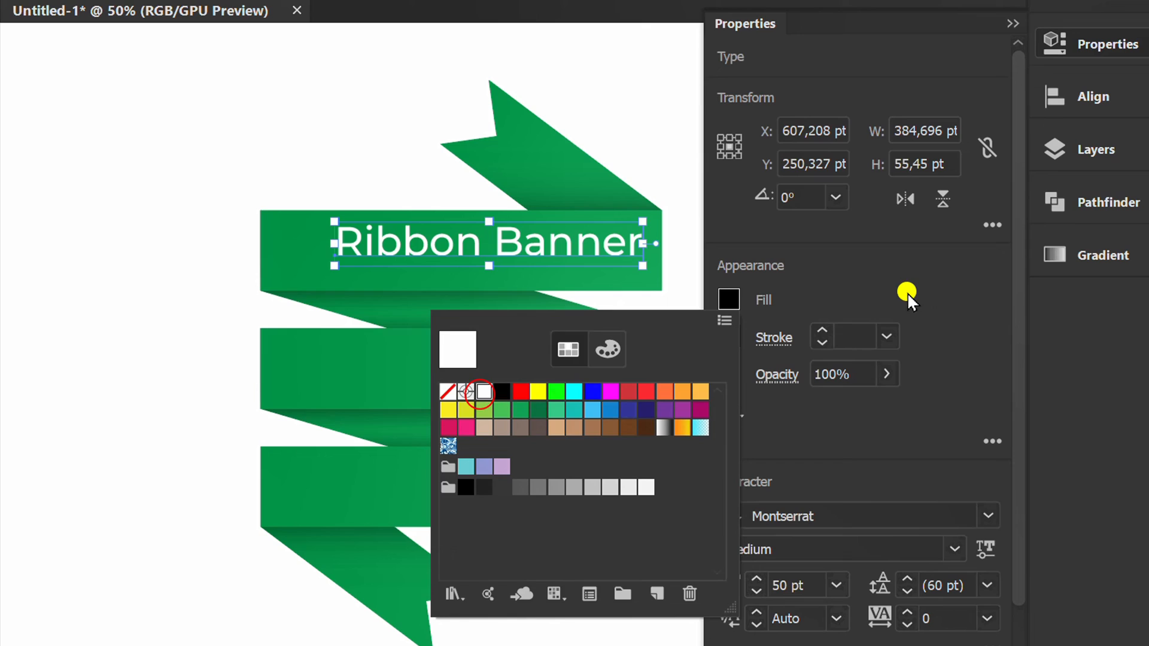
click(1013, 24)
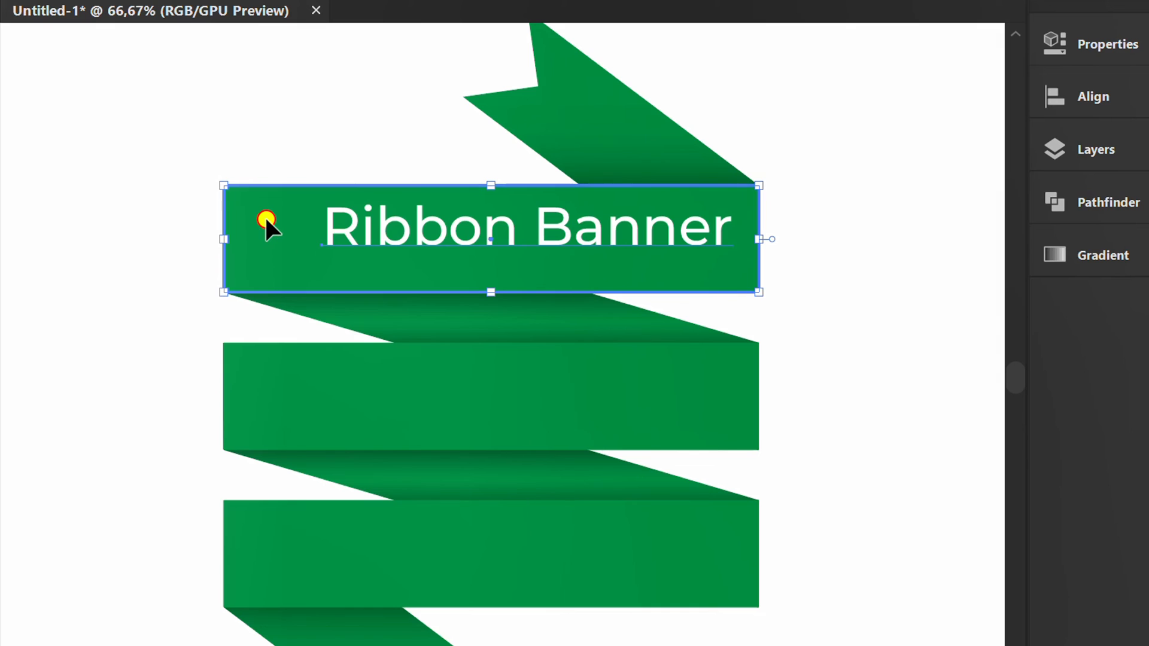
Horizontally centre the title on the top panel using Align
click(1091, 96)
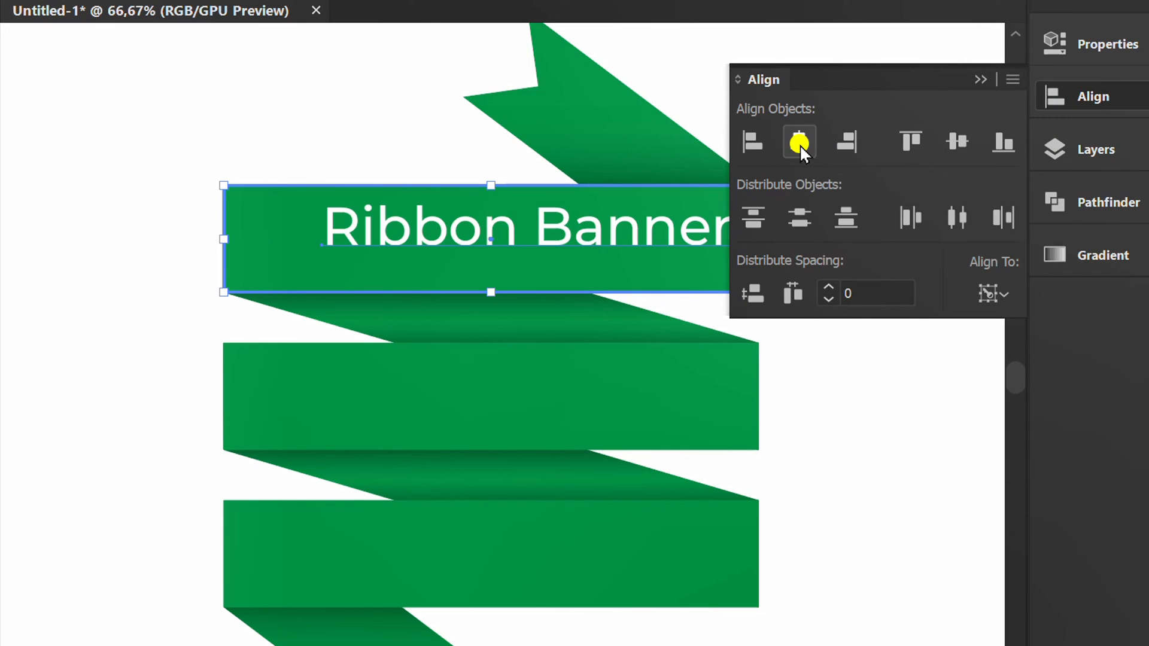
click(799, 143)
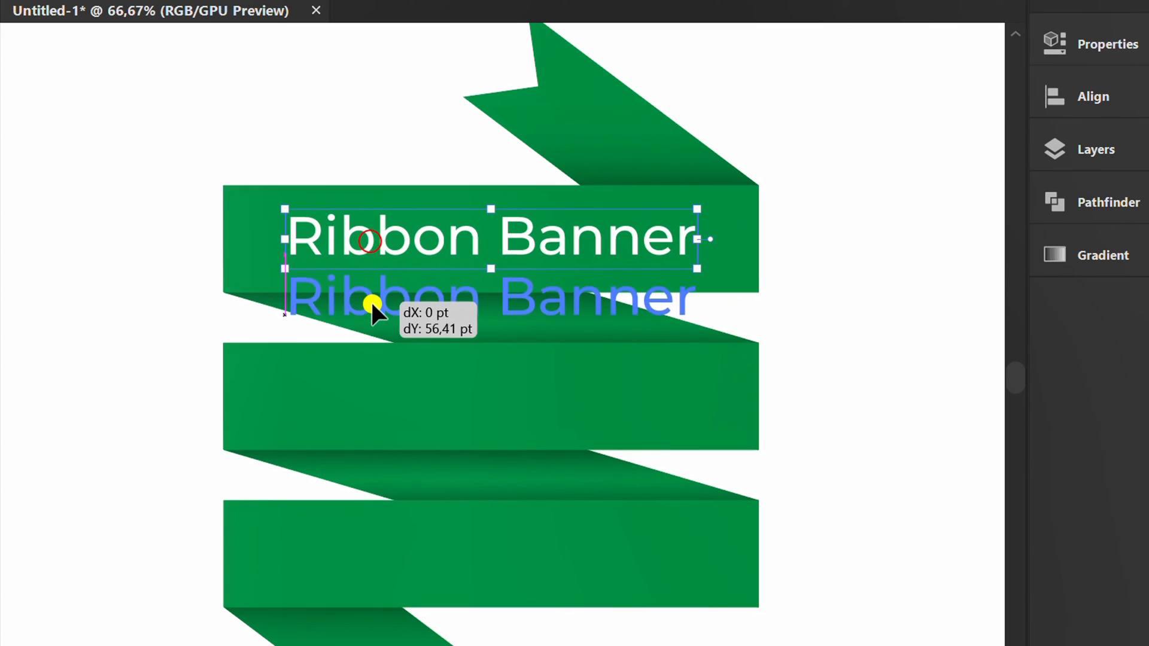
Copy the title onto the lower panels as 'Origami Style' and 'in Illustrator', each centred on its panel
drag(374, 301, 684, 400)
text(Origami Style)
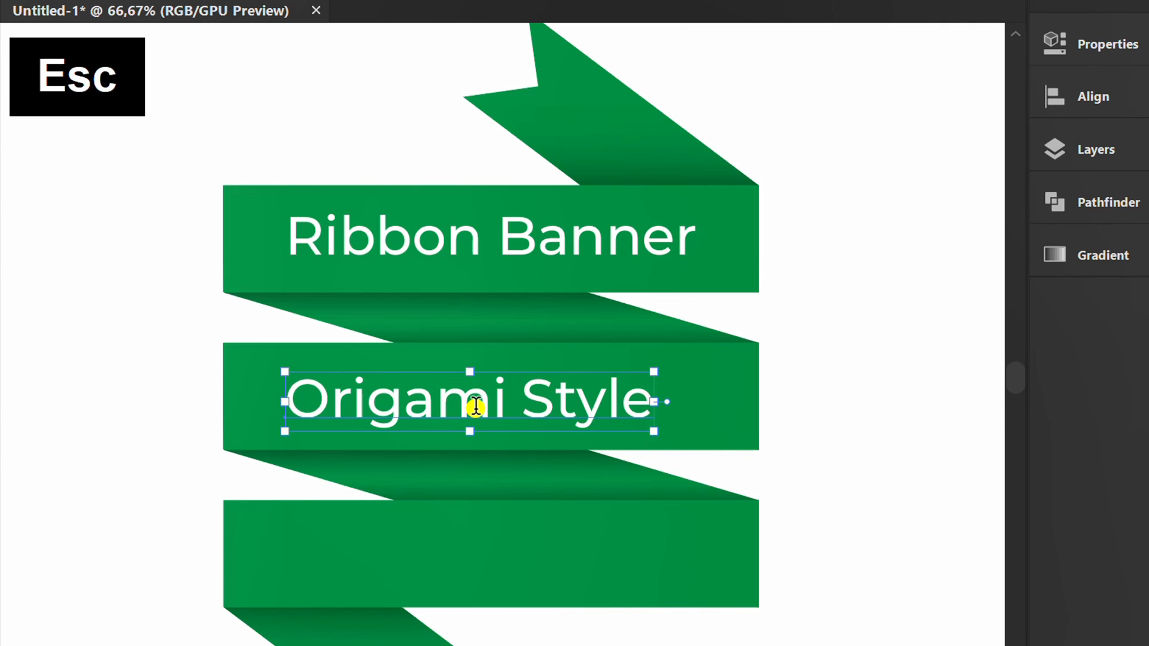
drag(473, 403, 472, 553)
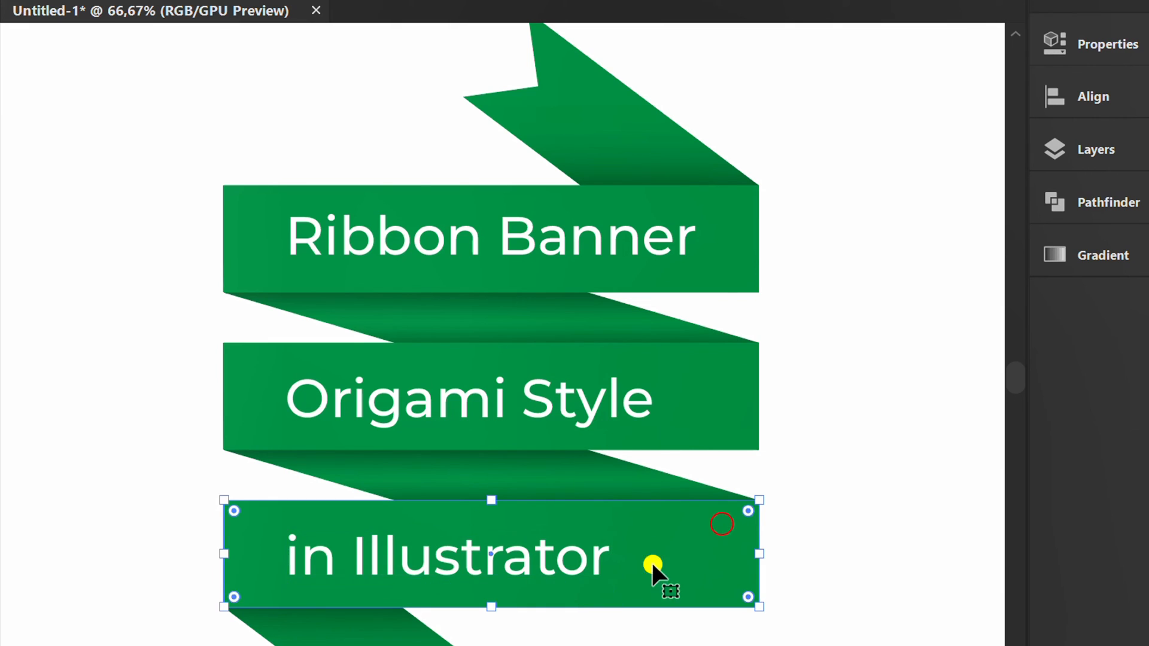
click(1092, 96)
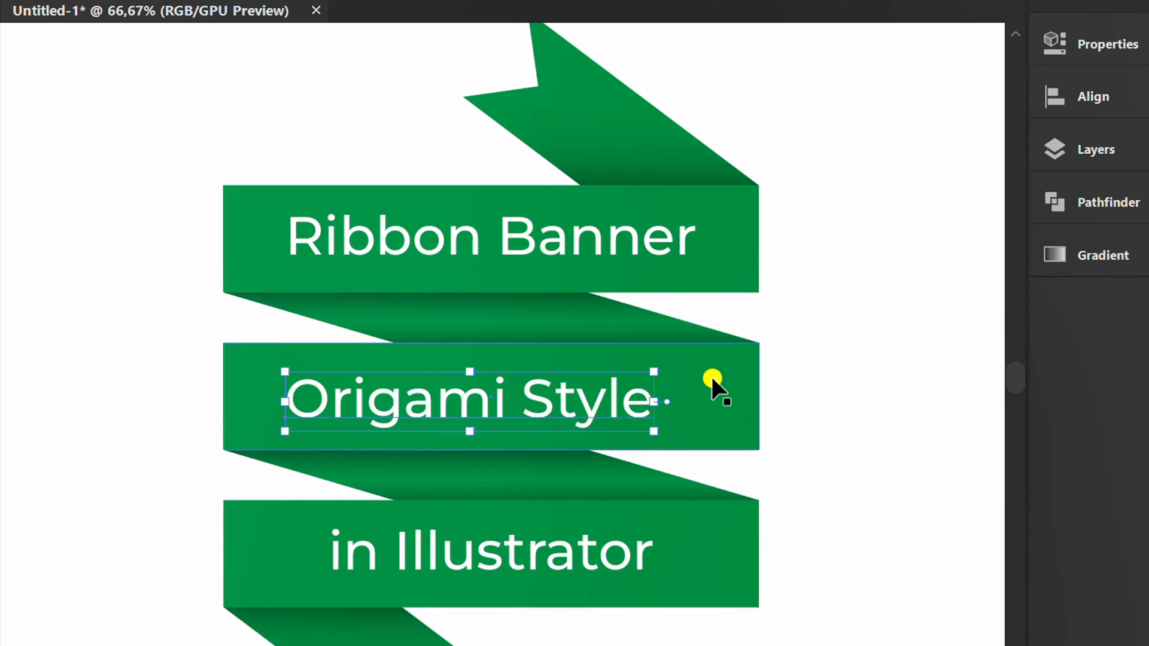
click(1091, 96)
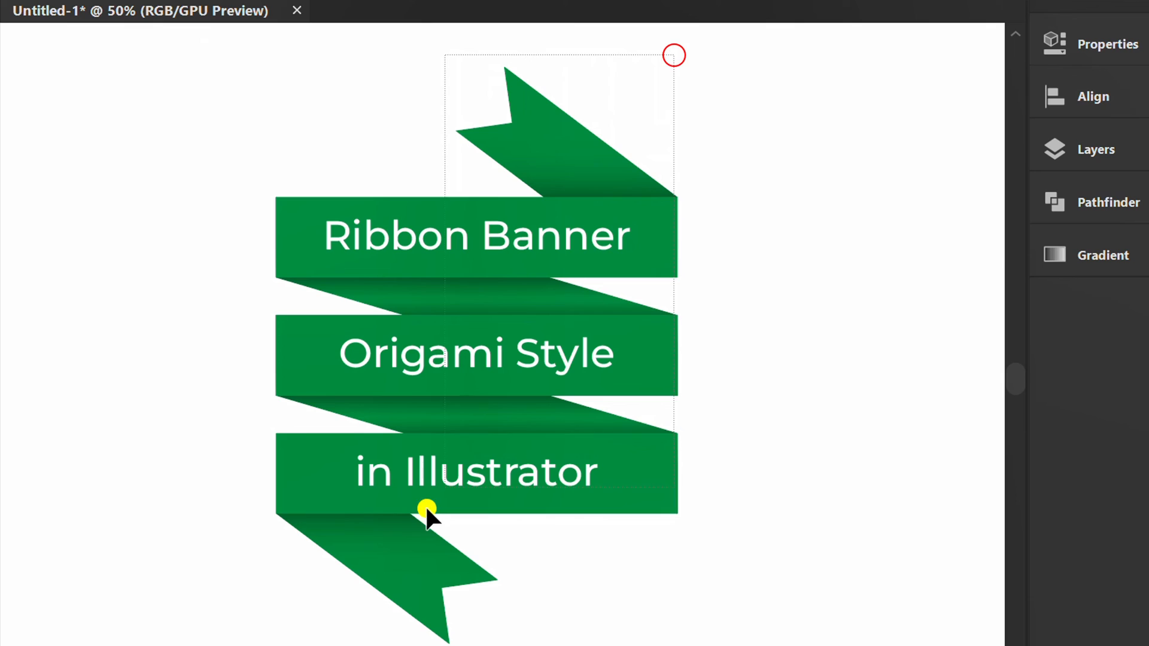
Group the banner and use Recolor's Edit wheel to shift its green panels to teal
right_click(427, 509)
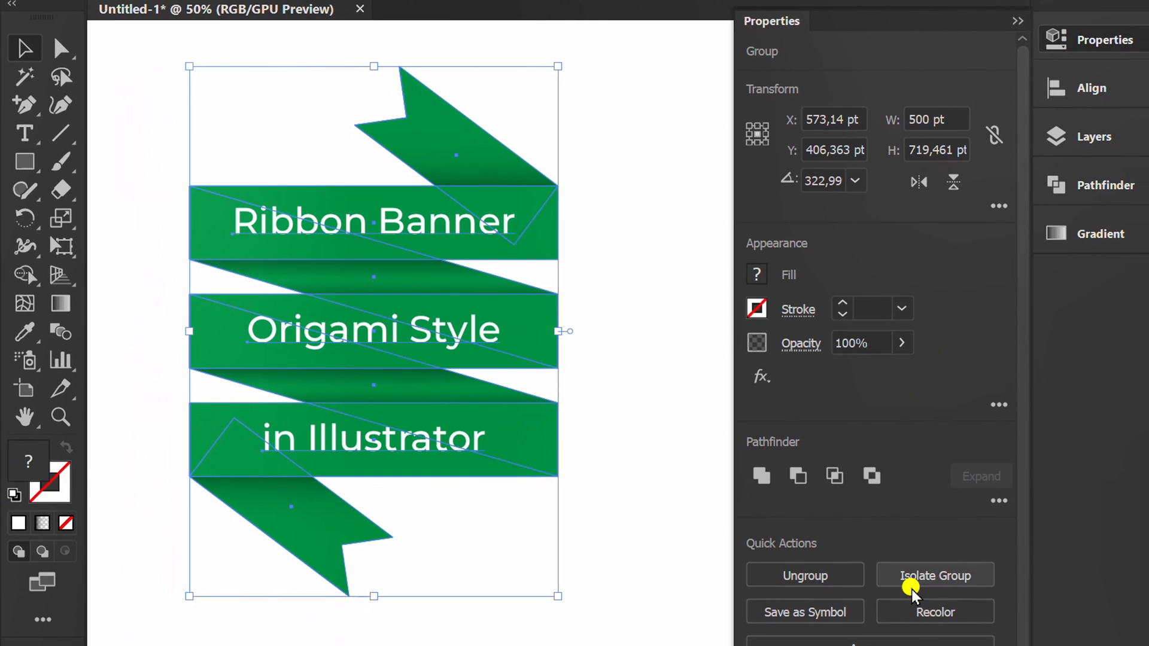
click(935, 612)
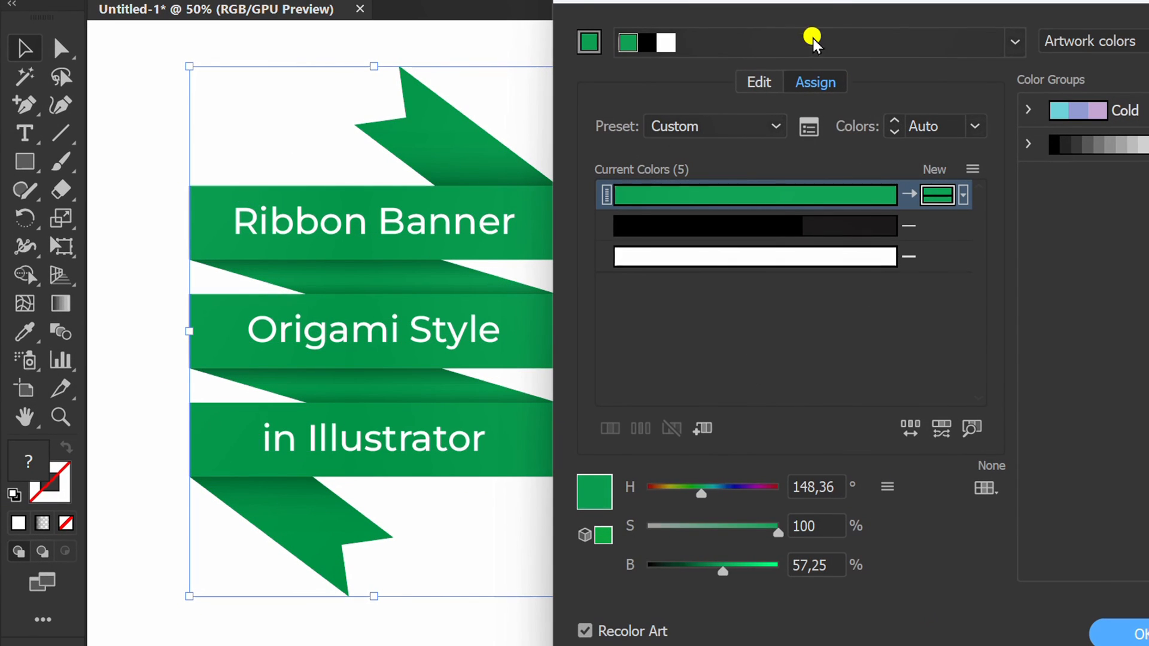
click(759, 81)
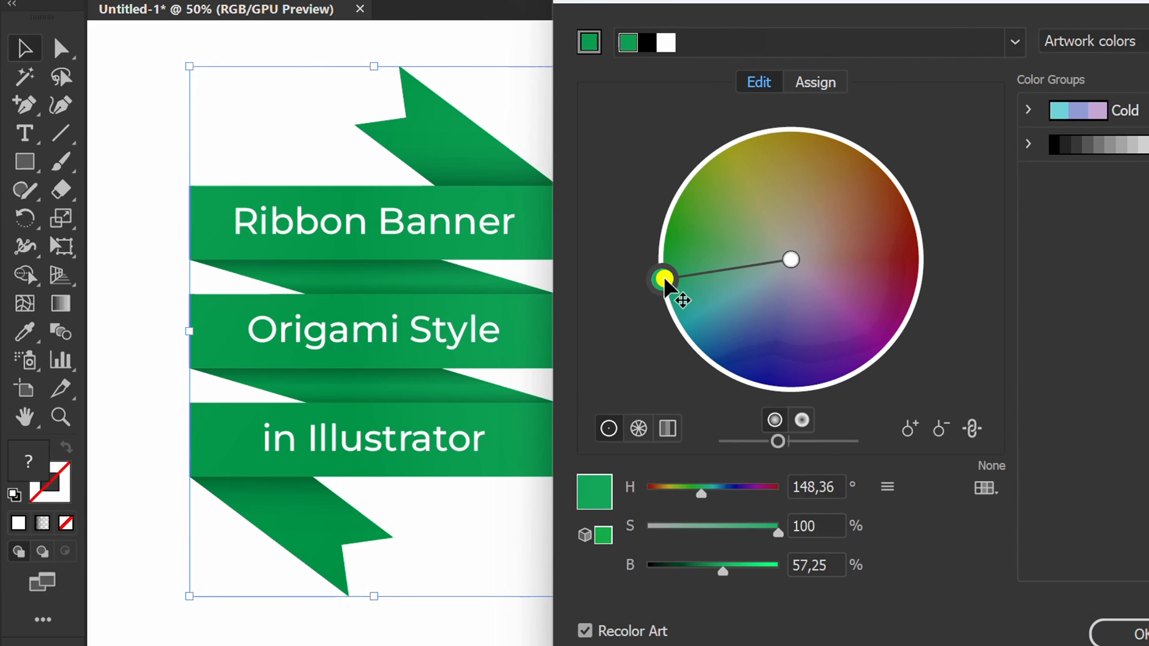
drag(663, 280, 735, 293)
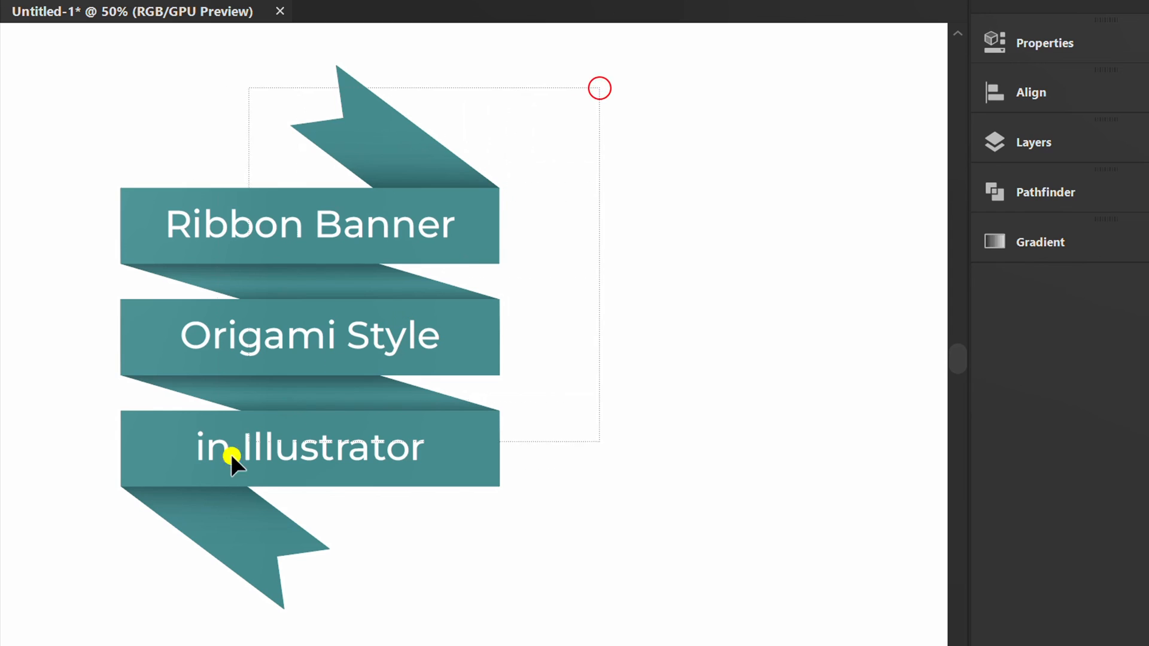
Apply a -8° vertical shear to the grouped banner via Transform > Shear with preview on
right_click(235, 462)
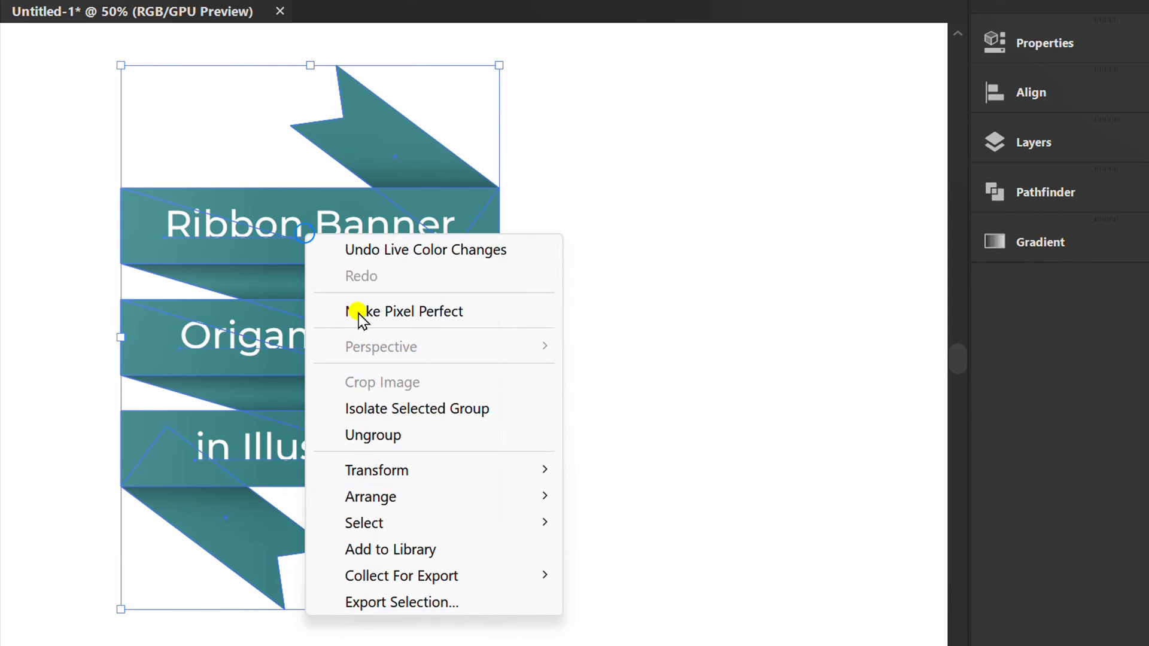
mouse_move(377, 469)
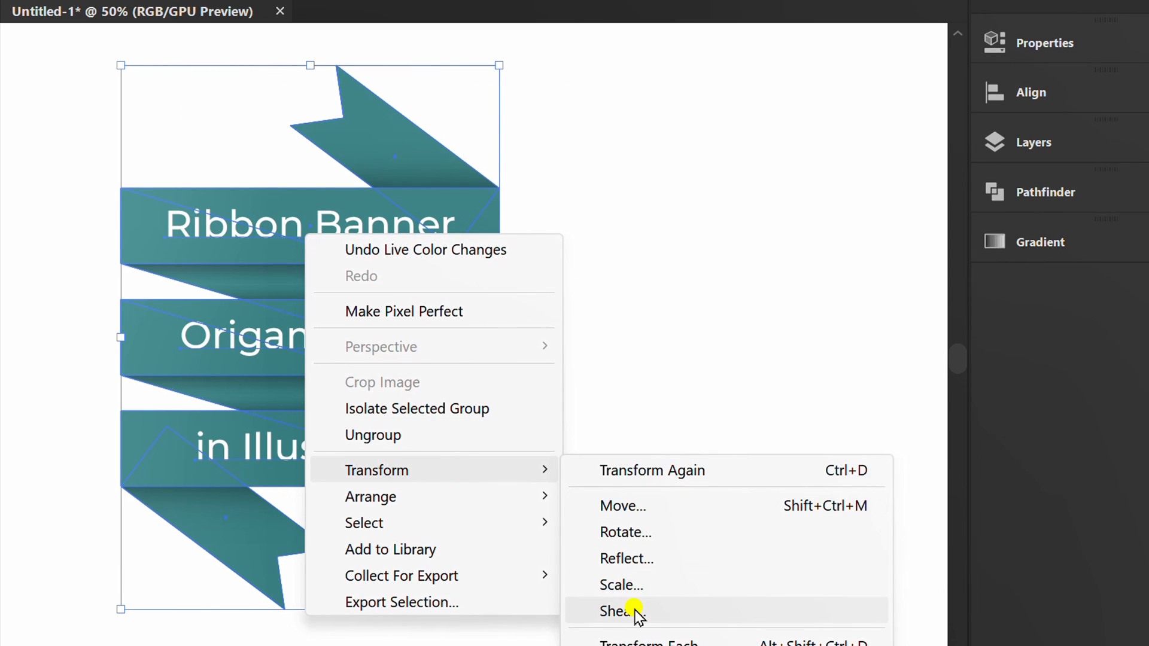
click(620, 611)
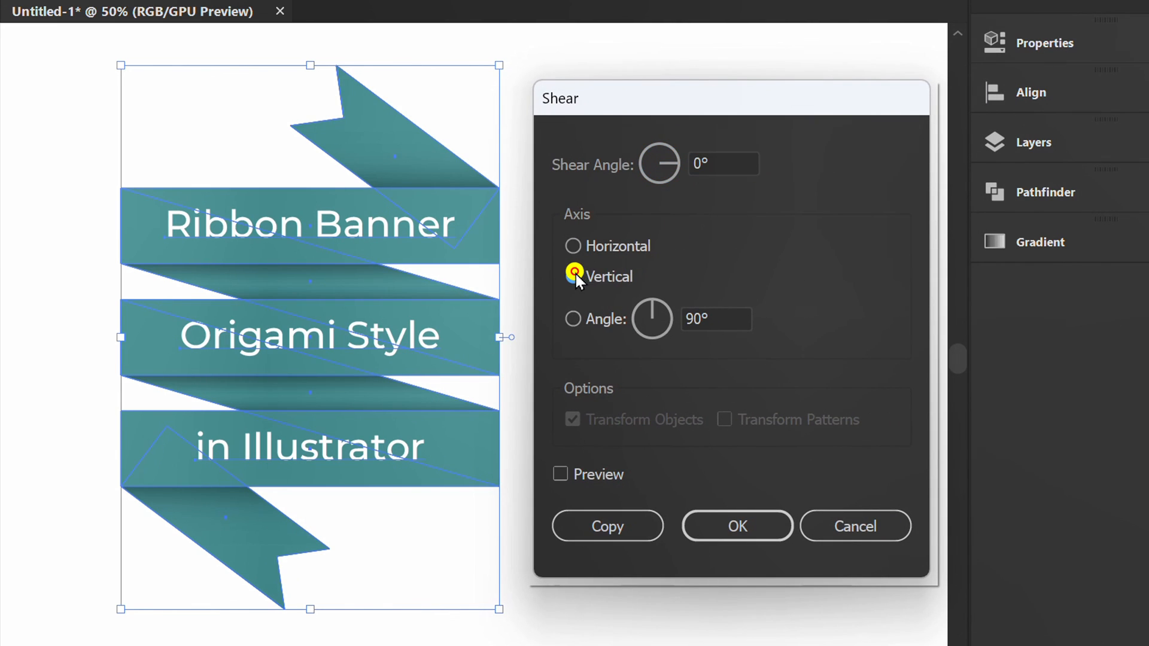
click(559, 476)
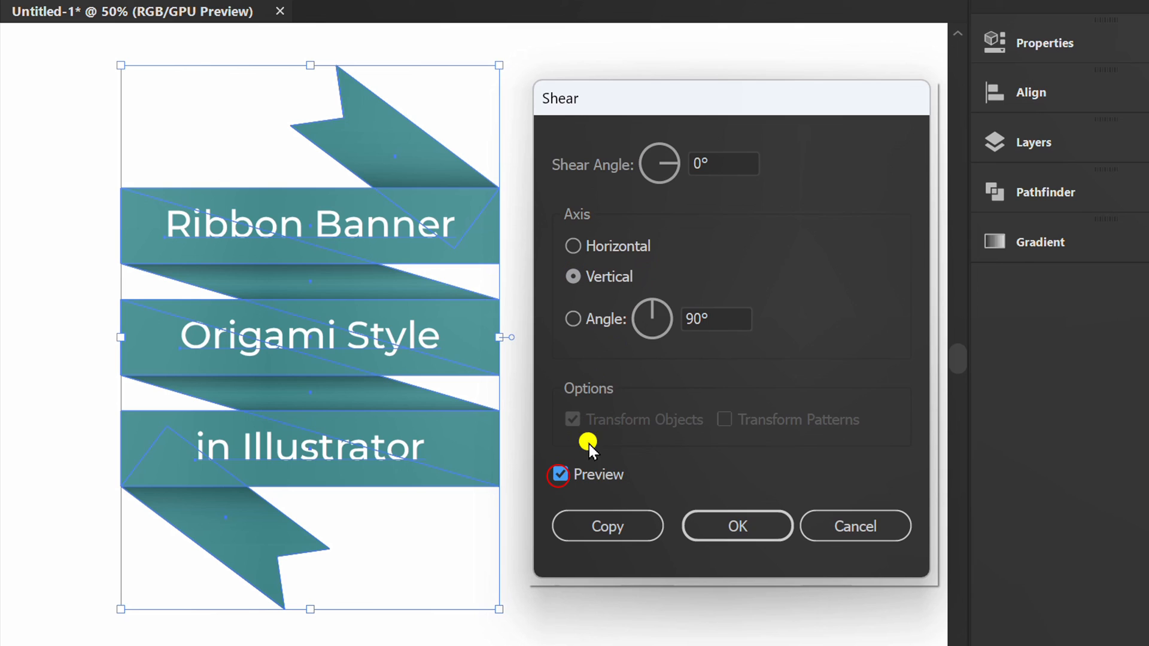
text(-1)
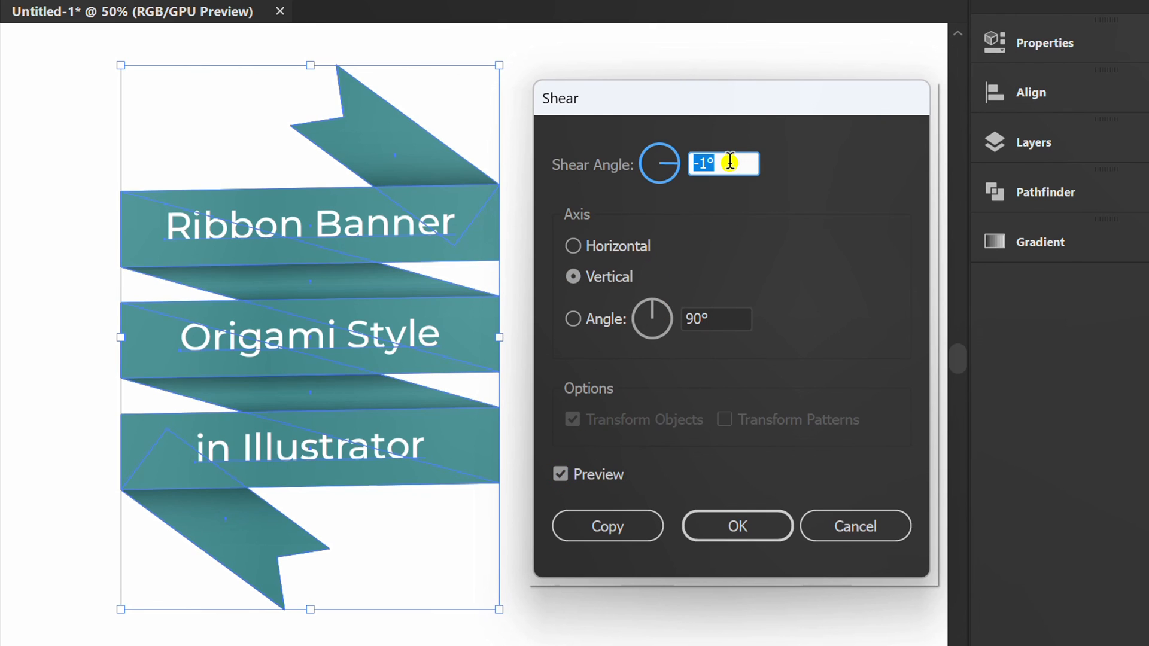
text(-7)
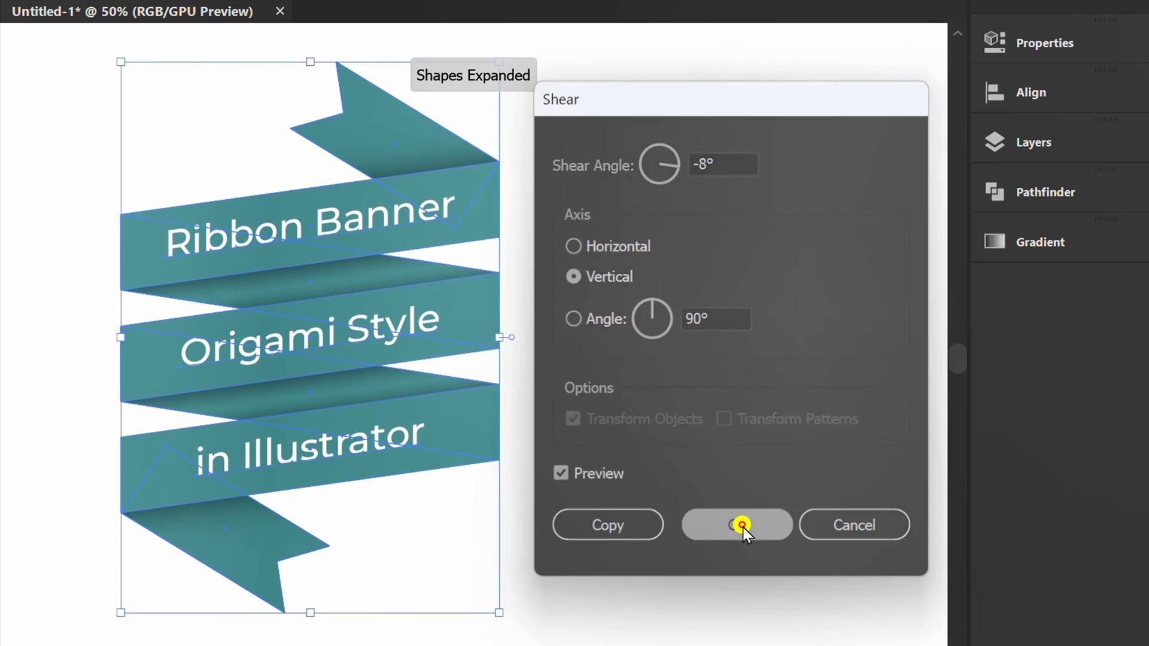
click(736, 525)
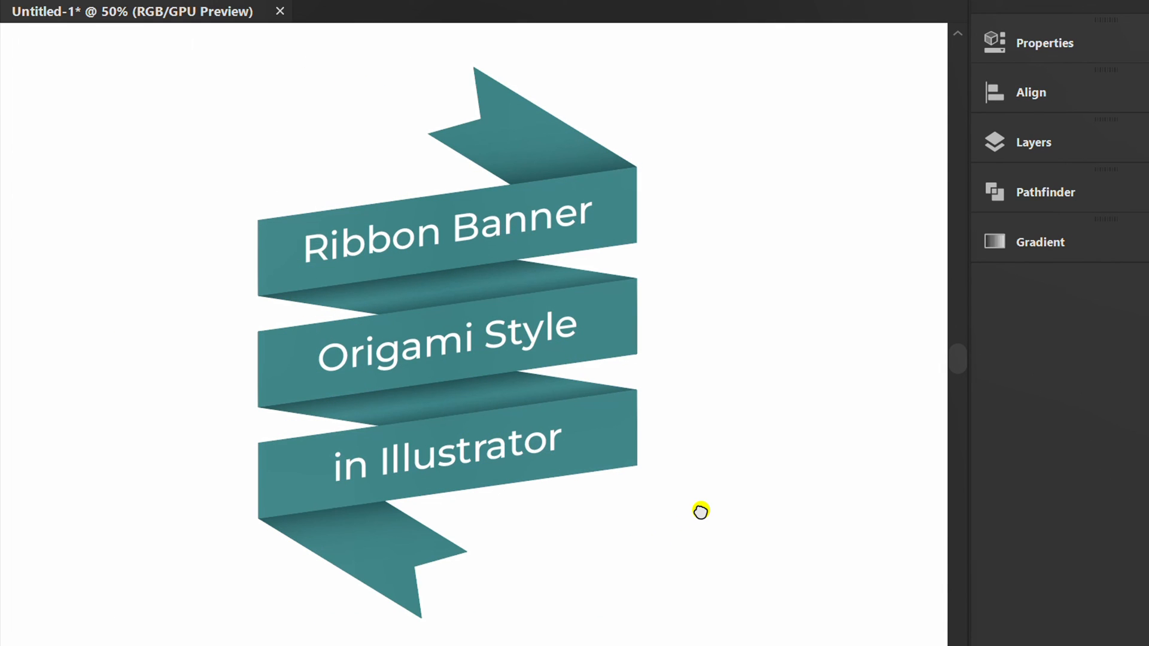